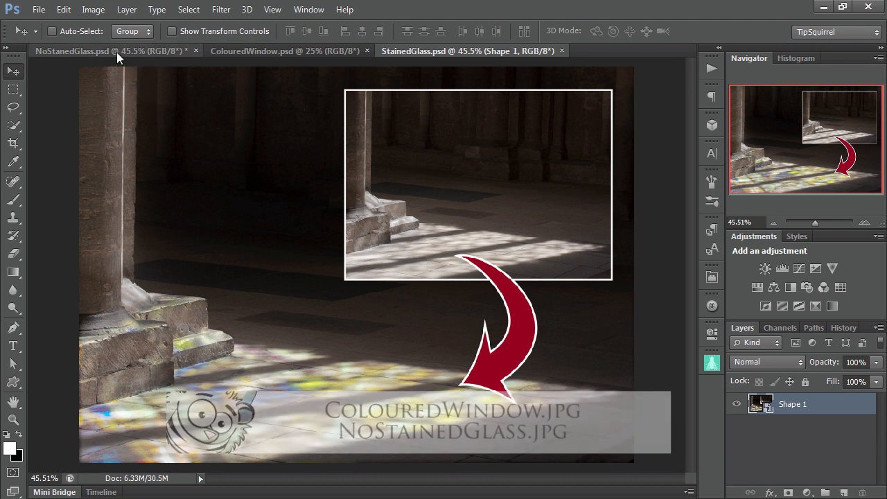
# - View the plain cathedral floor photo, then switch to the stained-glass window document
pyautogui.click(104, 51)
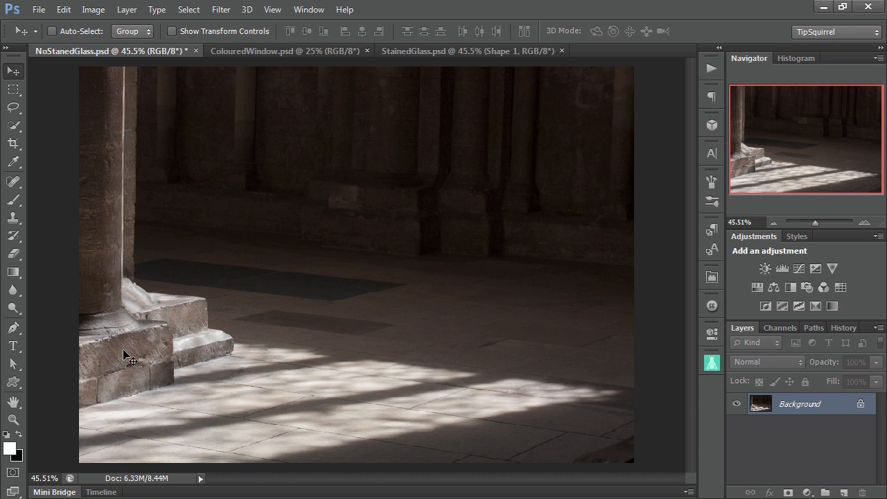
pyautogui.moveTo(343, 315)
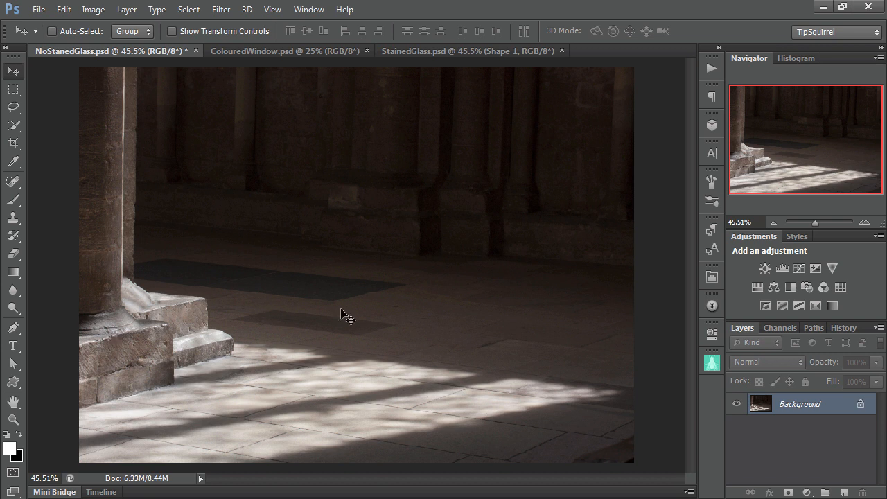
pyautogui.moveTo(404, 281)
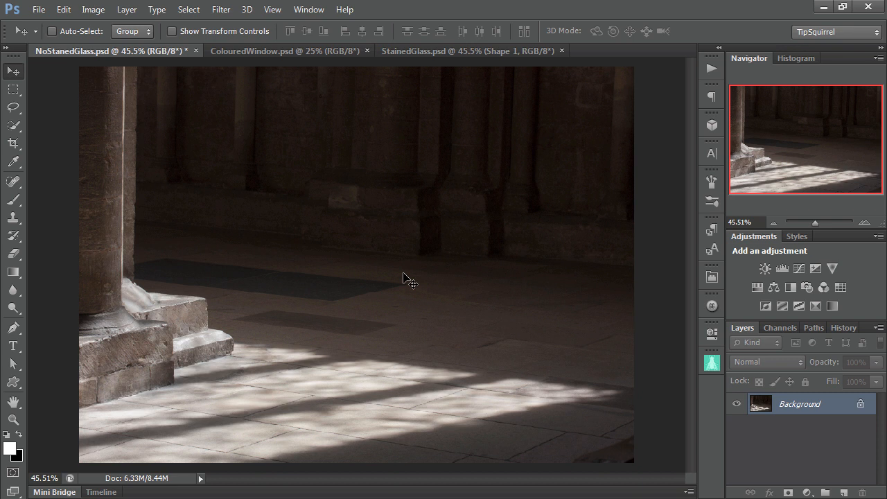
pyautogui.click(284, 50)
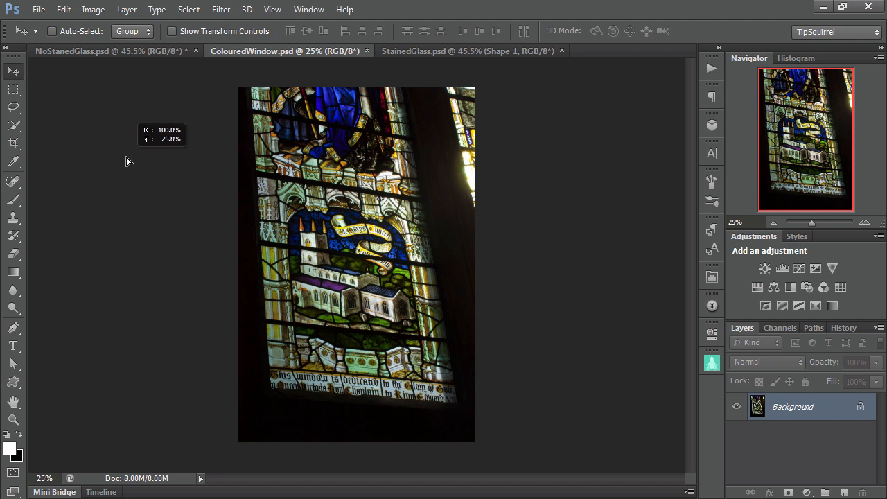
# - Drop the window image into the floor photo as Layer 1 and begin a free transform
pyautogui.click(90, 51)
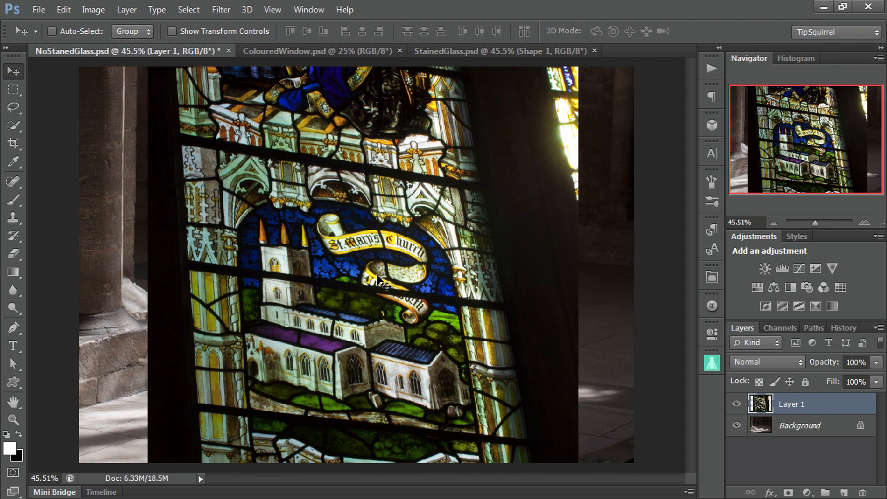
pyautogui.press('Ctrl+t')
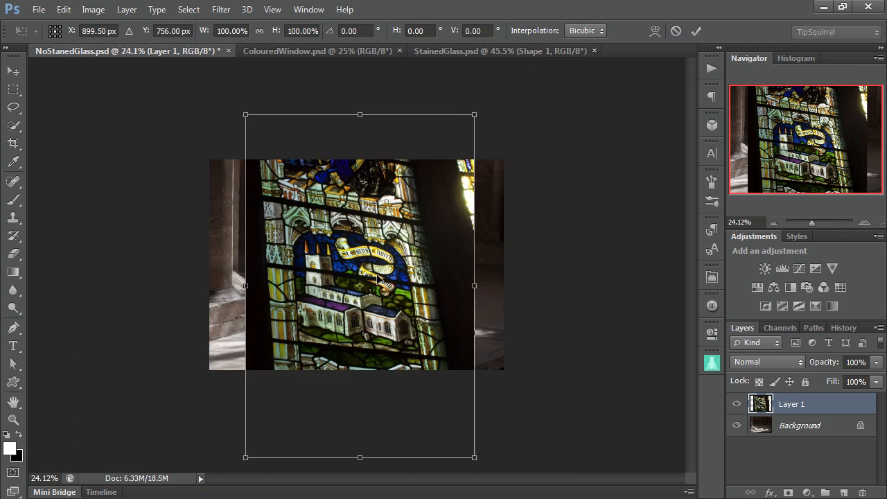
pyautogui.moveTo(517, 467)
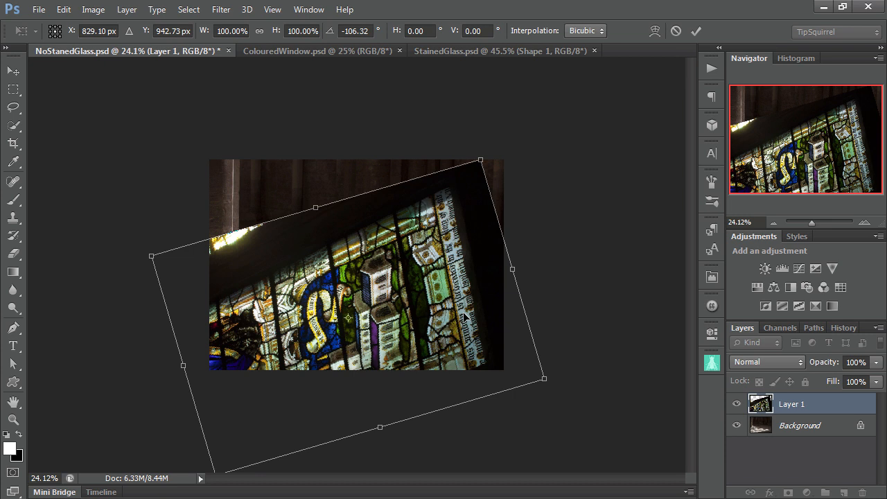
pyautogui.moveTo(492, 298)
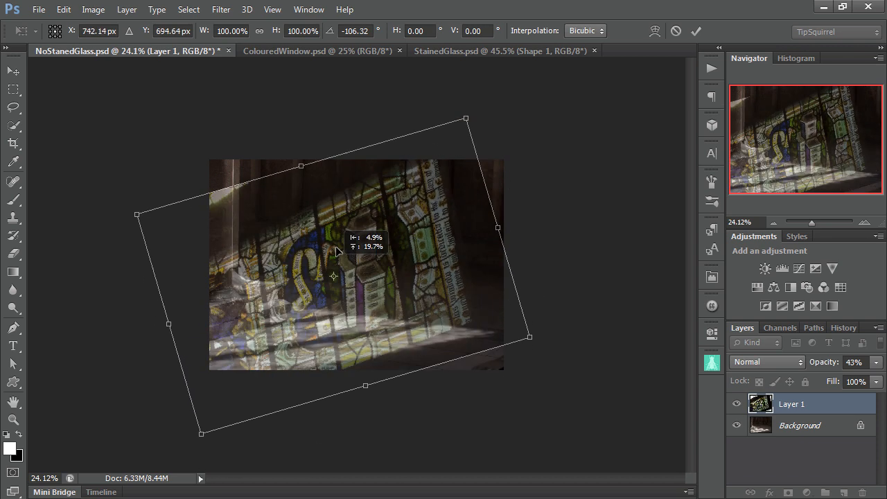
# - Drag the rotated, 43%-opacity window layer into position over the floor
pyautogui.moveTo(334, 277); pyautogui.dragTo(359, 273)
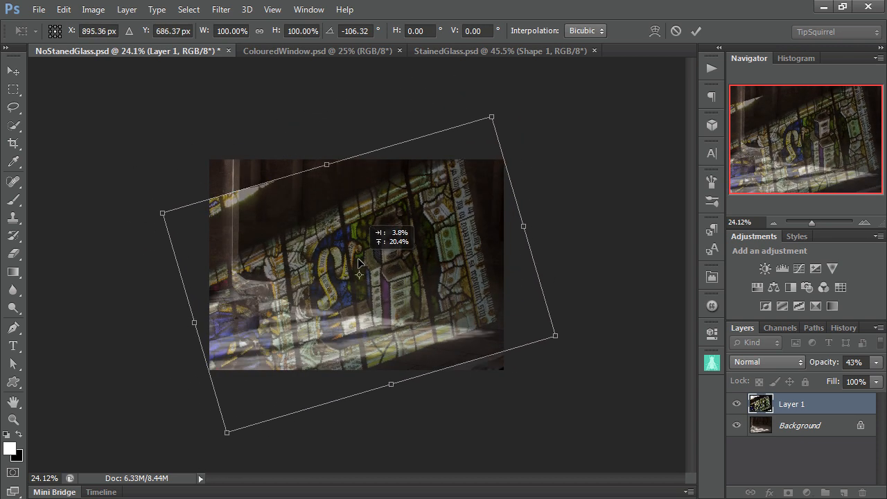
pyautogui.moveTo(359, 264); pyautogui.dragTo(361, 290)
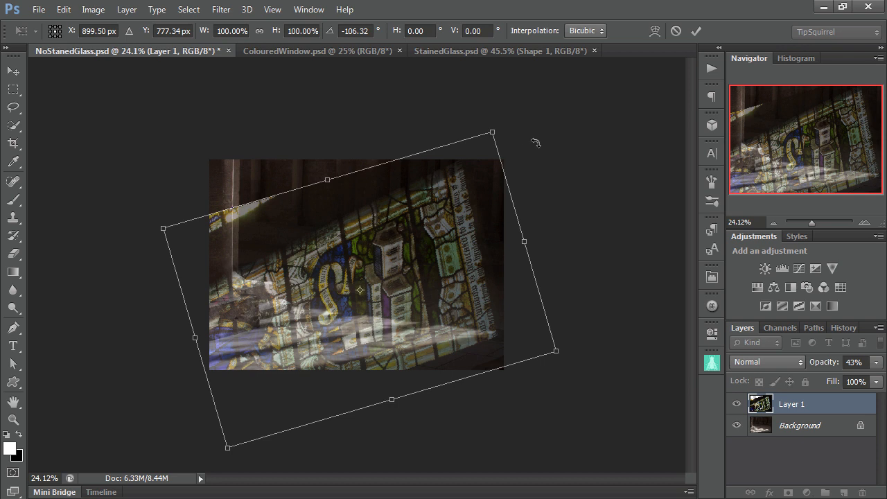
pyautogui.moveTo(504, 138)
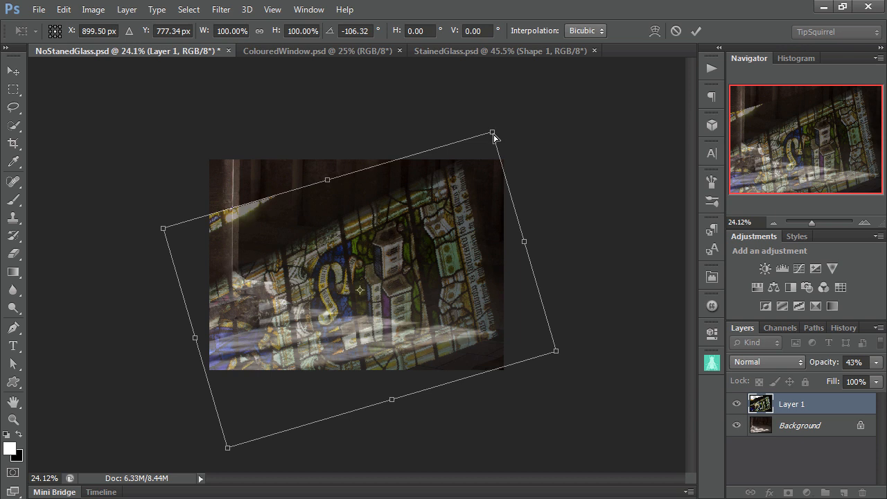
# - Distort the window layer's corners so it lies flat in perspective across the floor
pyautogui.moveTo(492, 132); pyautogui.dragTo(470, 166)
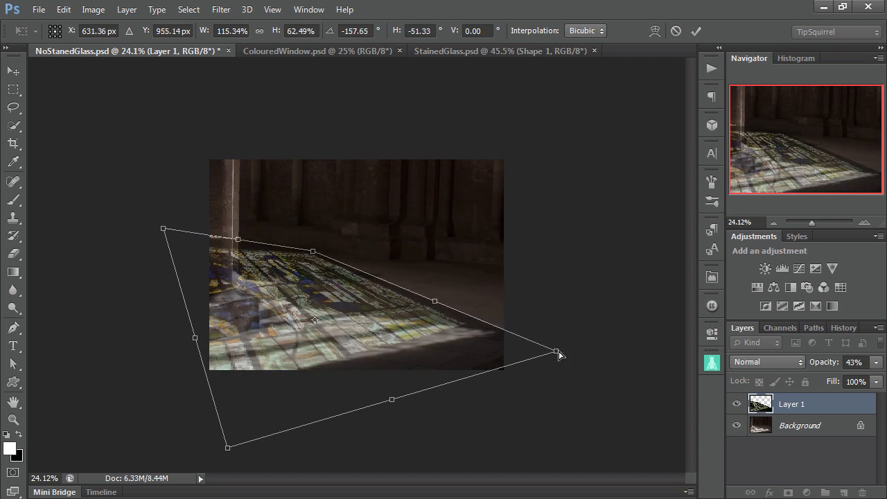
pyautogui.moveTo(556, 354); pyautogui.dragTo(646, 367)
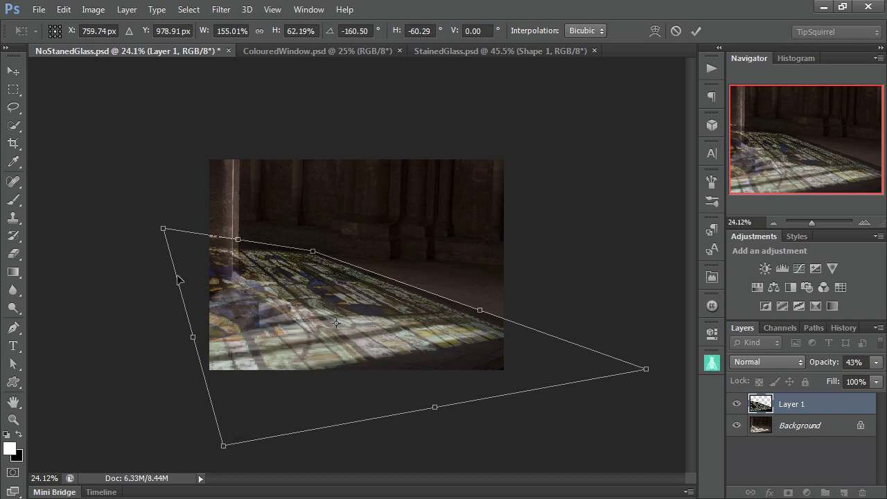
pyautogui.moveTo(163, 229); pyautogui.dragTo(121, 267)
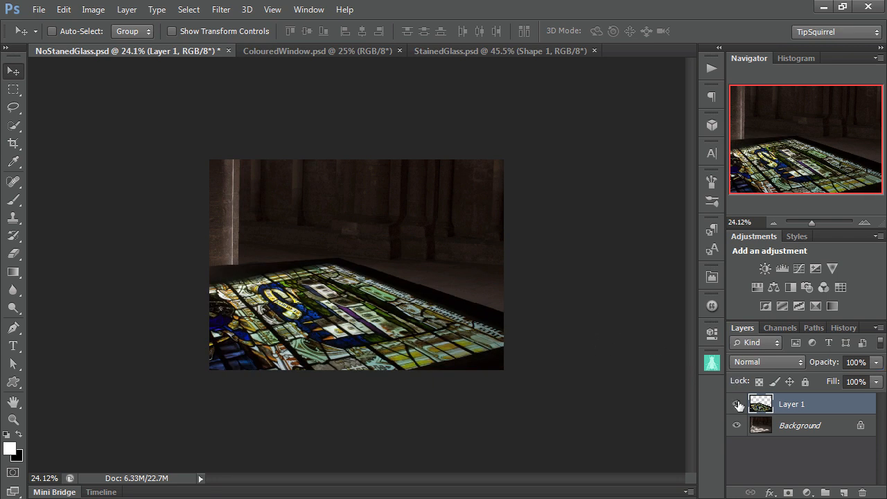
# - Hide Layer 1 and inspect the Red and Green channels in the Channels panel
pyautogui.click(737, 404)
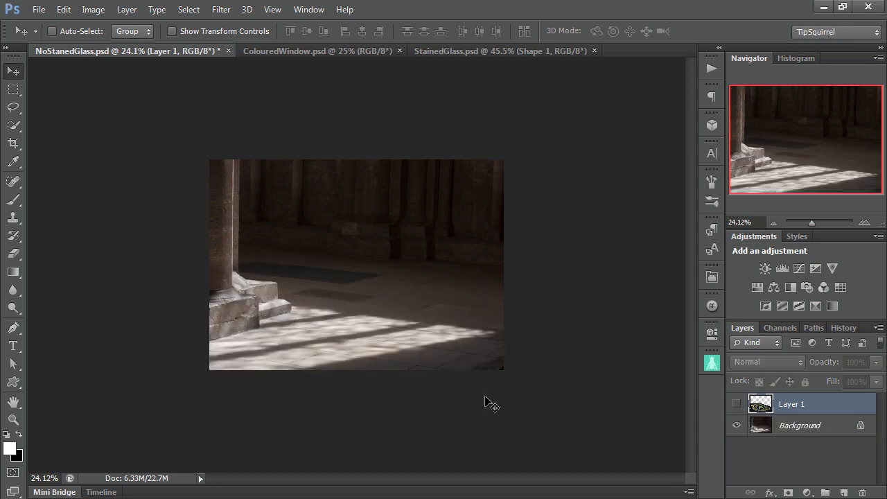
pyautogui.moveTo(469, 322)
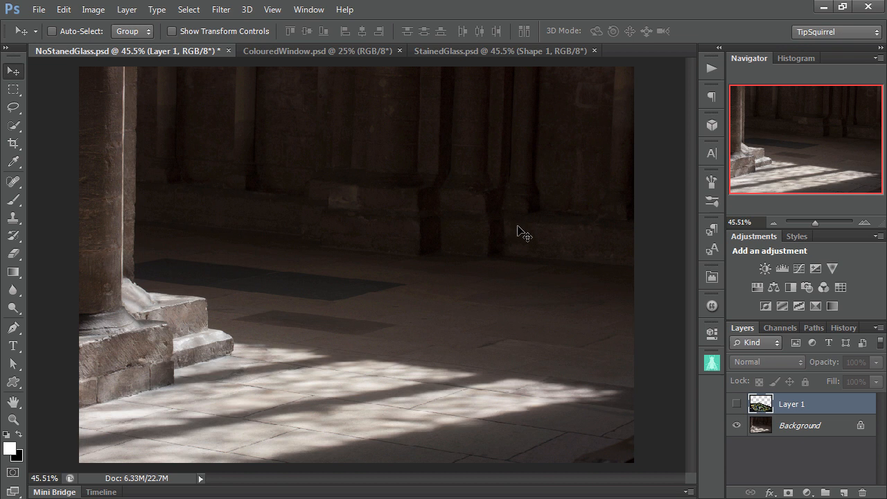
pyautogui.click(779, 327)
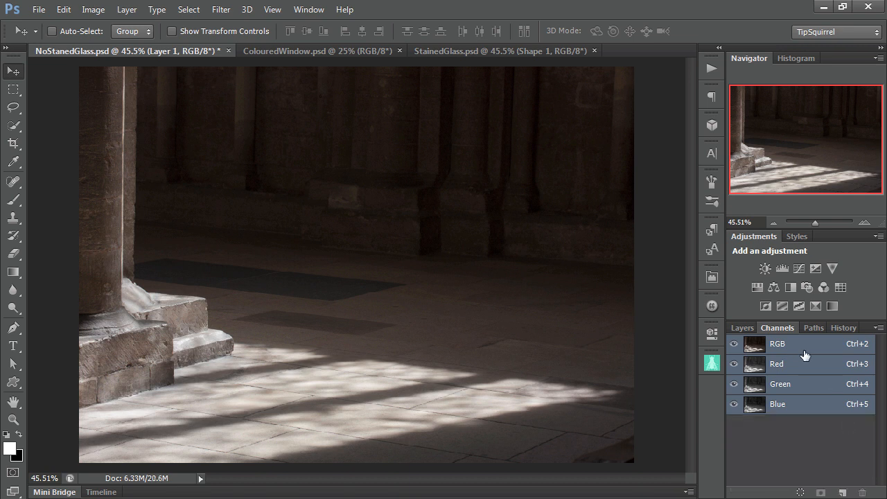
pyautogui.moveTo(804, 363)
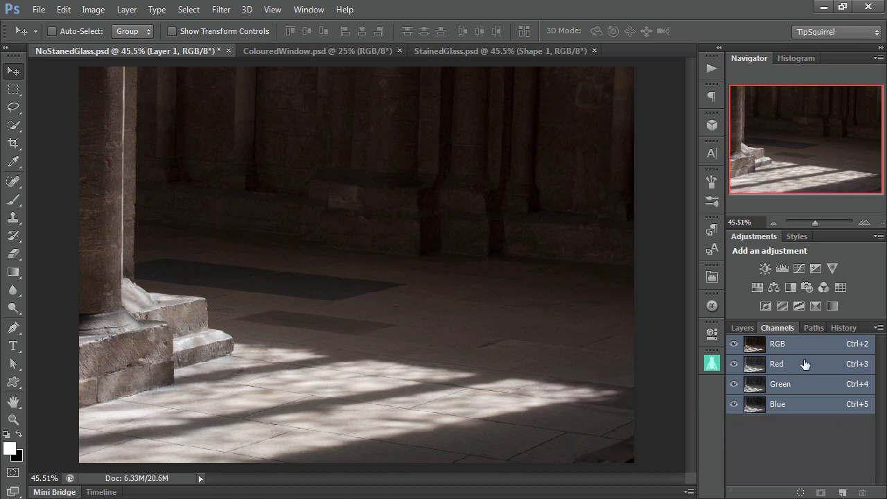
pyautogui.click(776, 364)
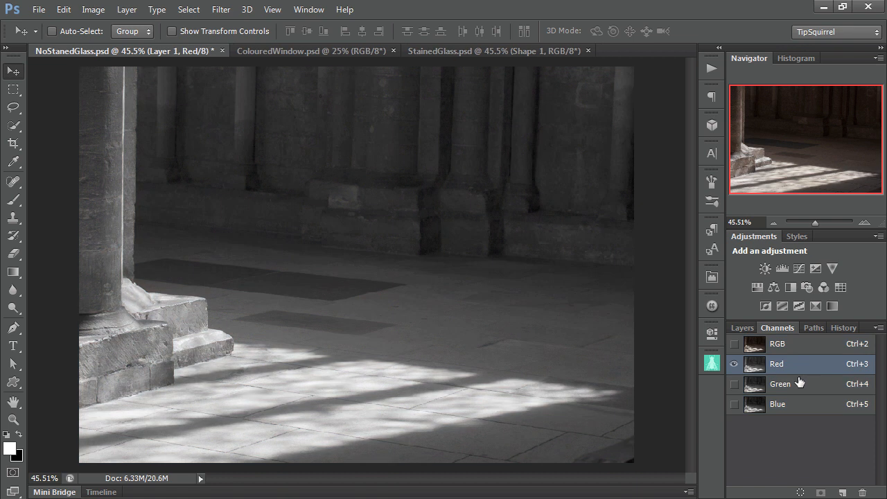
pyautogui.click(777, 404)
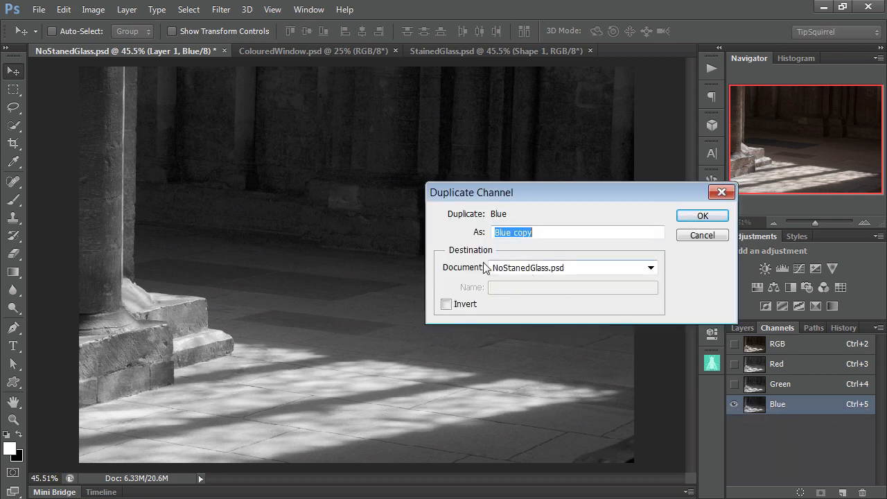
pyautogui.moveTo(726, 227)
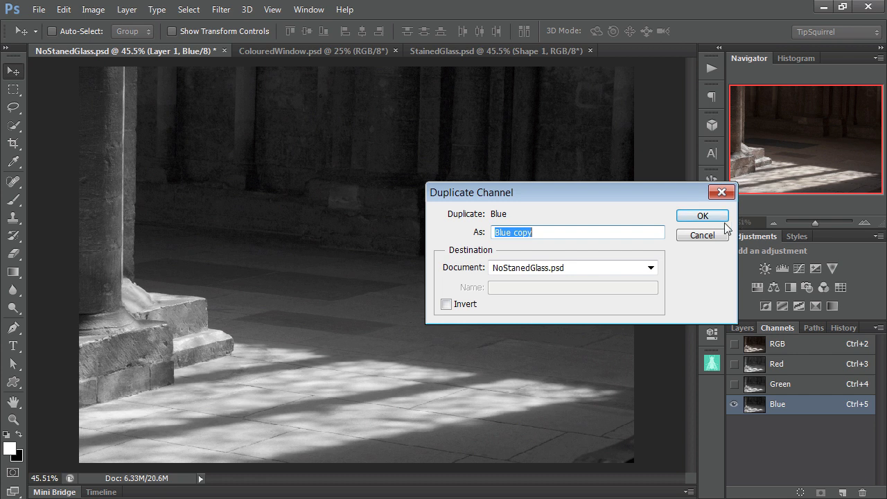
# - Duplicate the Blue channel as Blue copy, show it alone, and bring up Levels on it
pyautogui.click(702, 216)
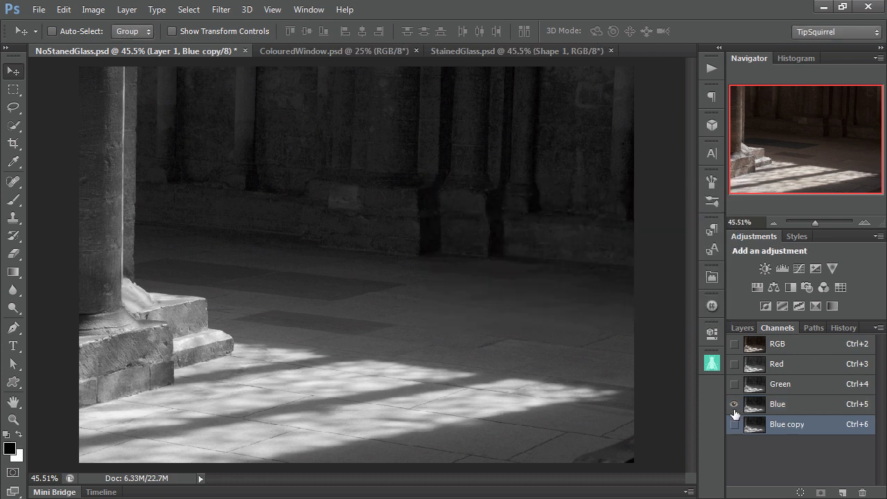
pyautogui.click(734, 404)
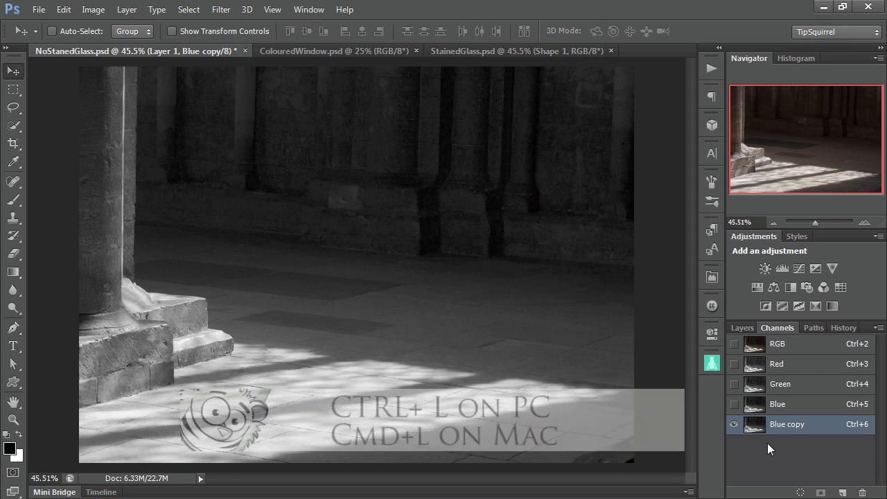
pyautogui.press('ctrl+l')
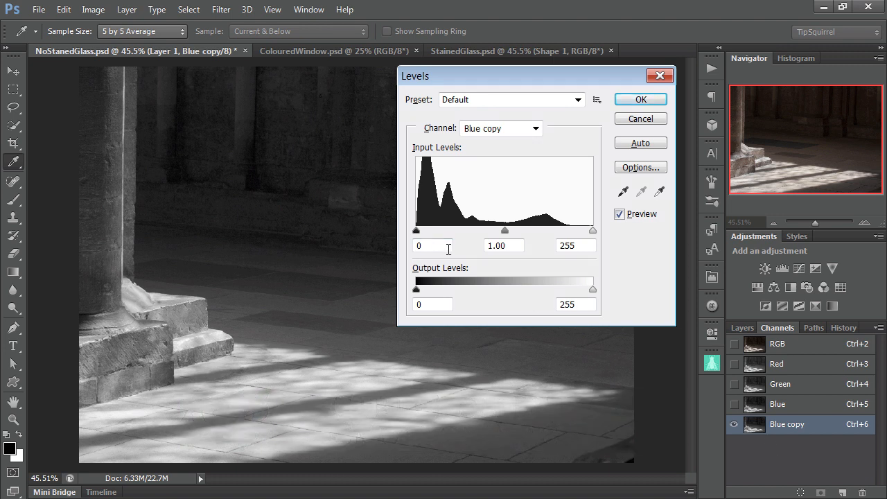
# - Apply Levels to Blue copy with black input 62 and midtone 0.74, crushing the background to black
pyautogui.moveTo(416, 230); pyautogui.dragTo(431, 230)
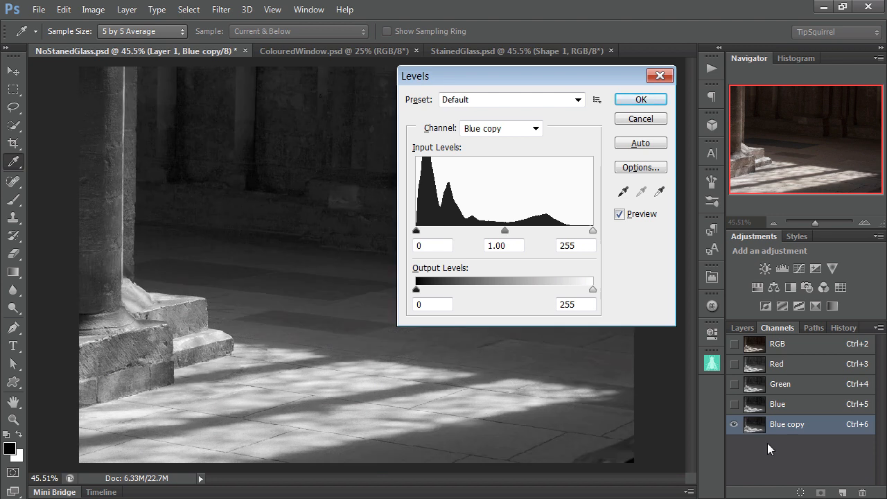
pyautogui.moveTo(417, 230); pyautogui.dragTo(449, 230)
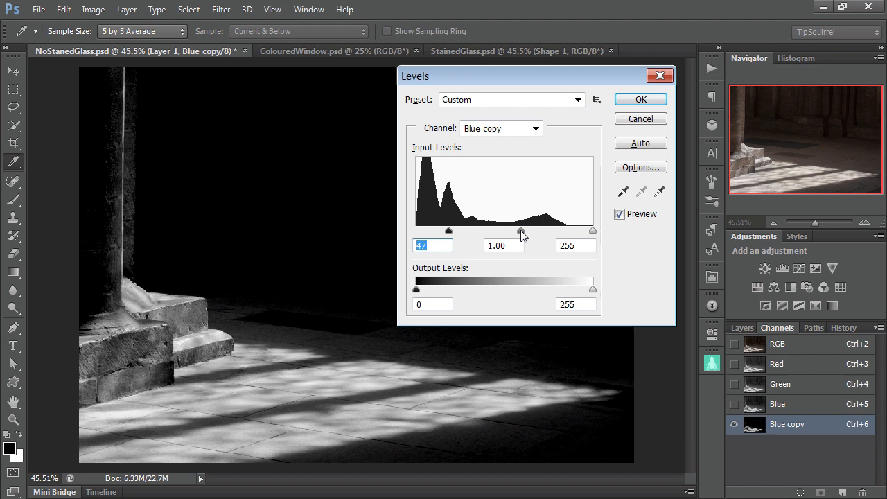
pyautogui.moveTo(521, 230); pyautogui.dragTo(544, 230)
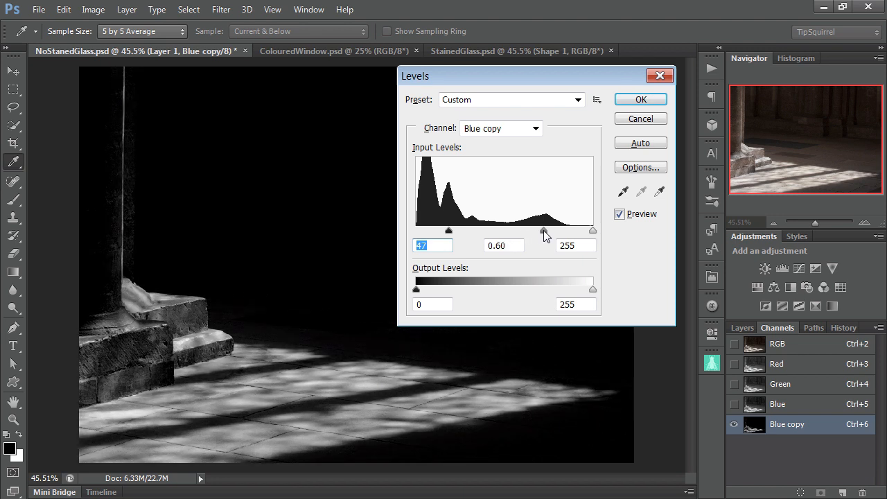
pyautogui.moveTo(544, 231); pyautogui.dragTo(537, 231)
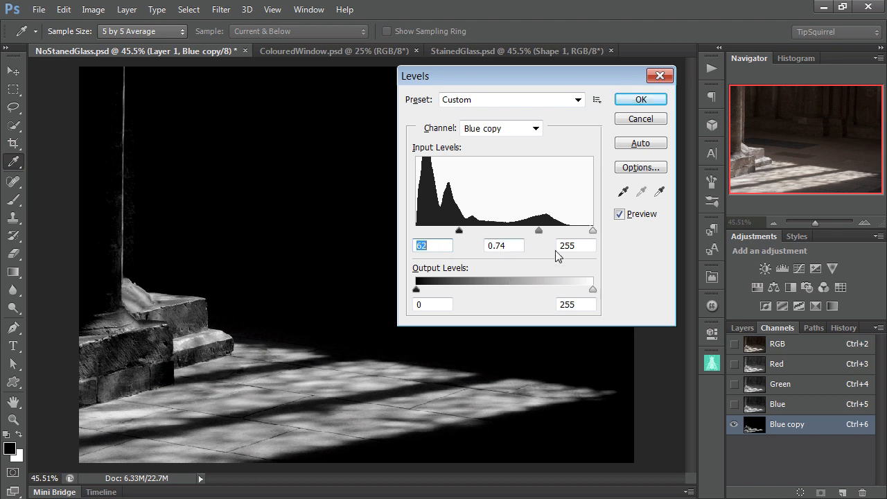
pyautogui.moveTo(587, 305)
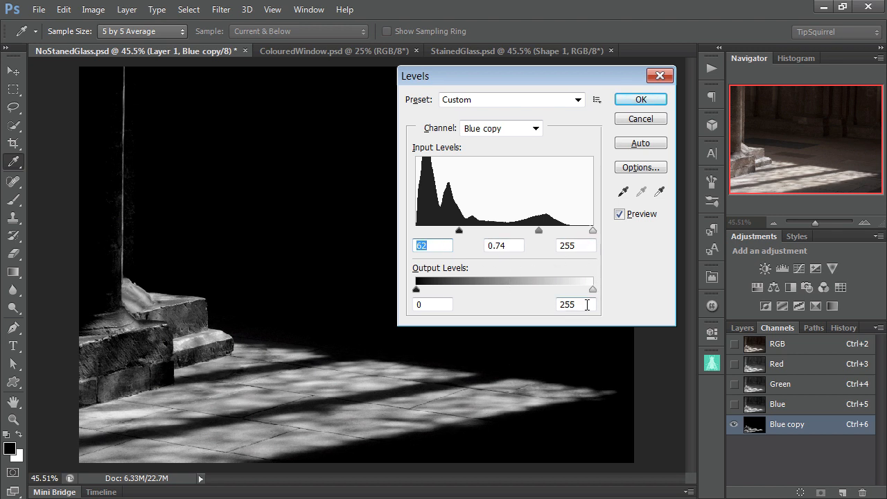
pyautogui.moveTo(590, 289)
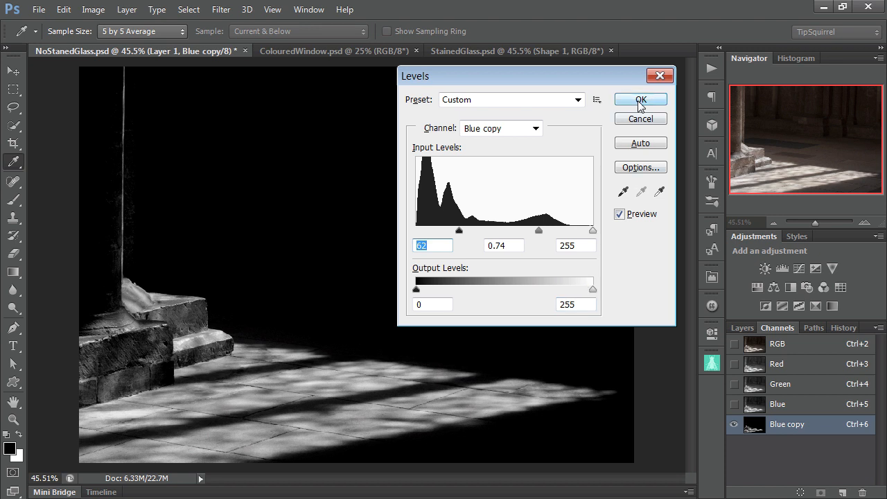
pyautogui.click(639, 99)
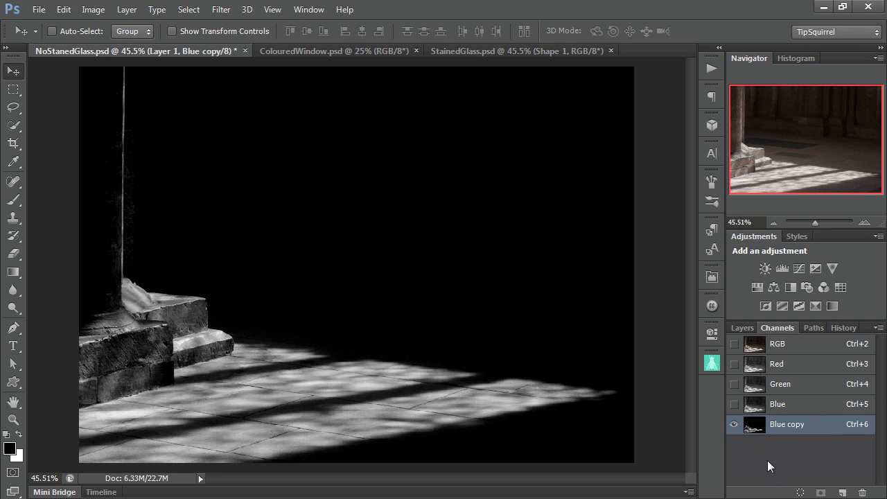
pyautogui.moveTo(769, 486)
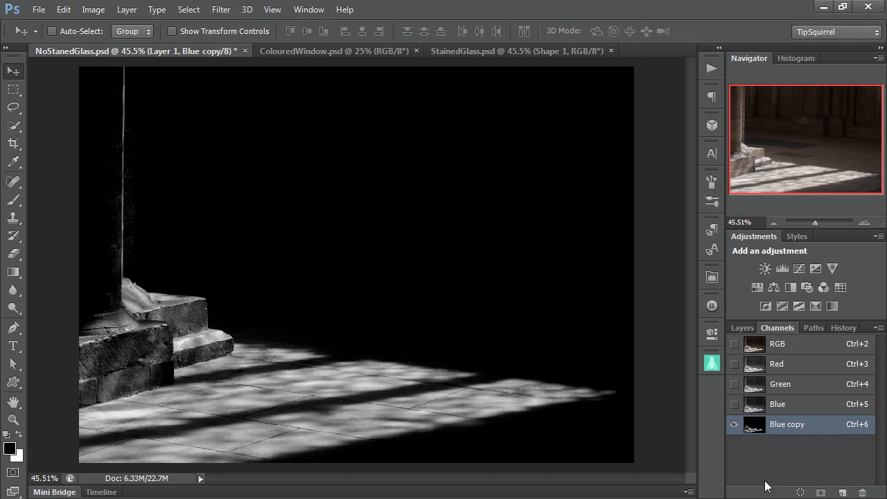
pyautogui.moveTo(753, 429)
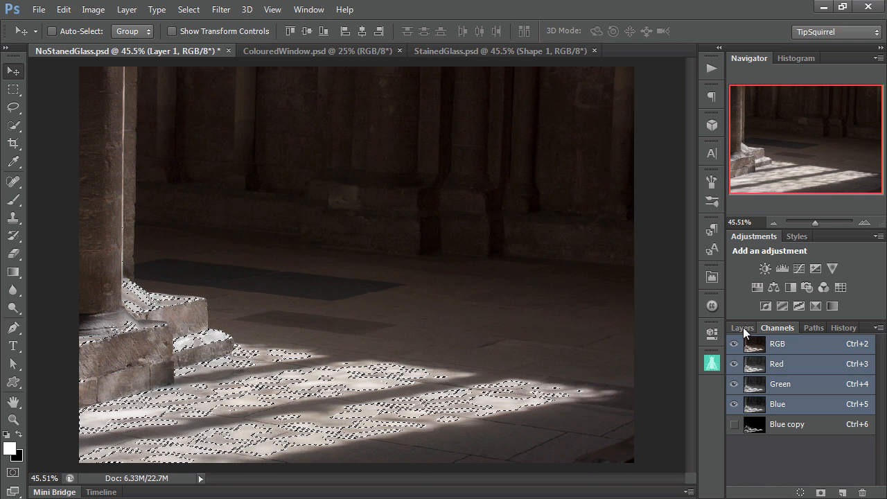
# - Return to the Layers panel to mask Layer 1 with the loaded floor-light selection
pyautogui.click(741, 327)
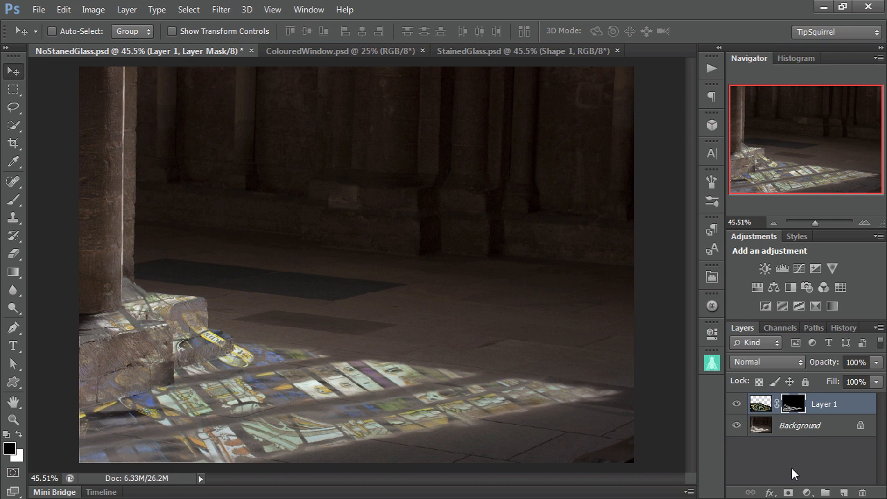
pyautogui.moveTo(762, 407)
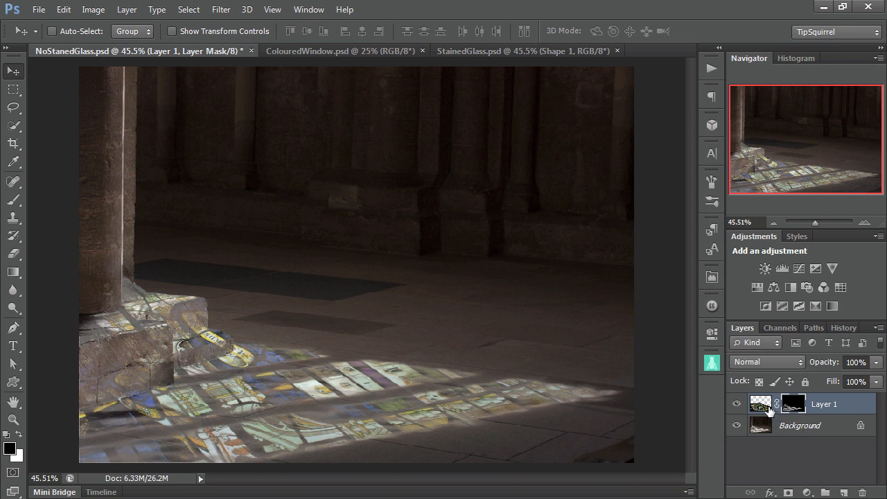
# - Select Layer 1's pixels and blend it in Vivid Light at 54% opacity
pyautogui.click(766, 361)
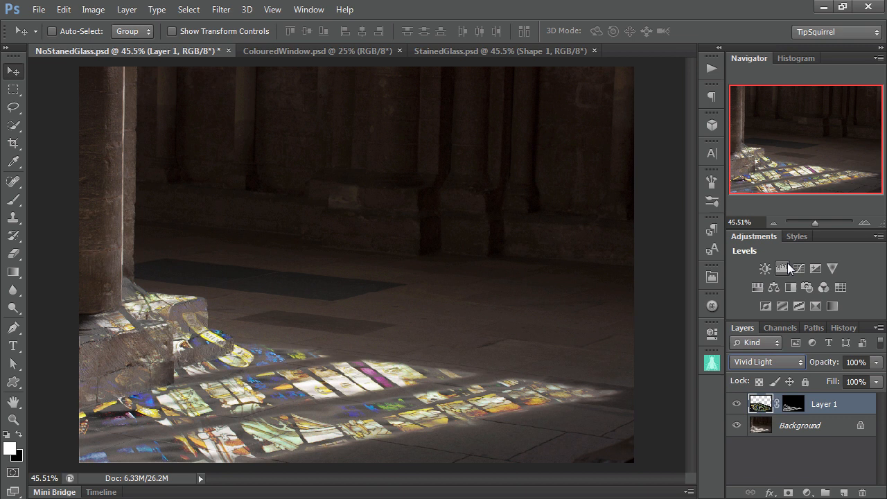
pyautogui.moveTo(789, 269)
pyautogui.write('53')
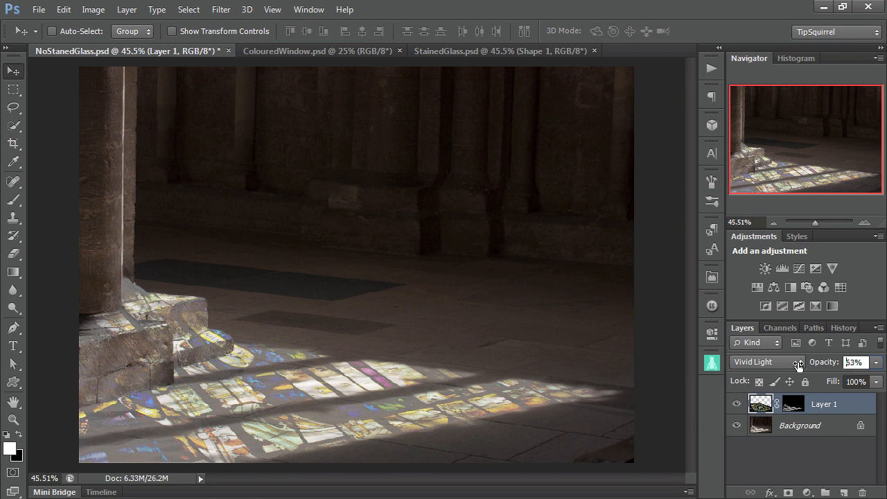
pyautogui.click(855, 362)
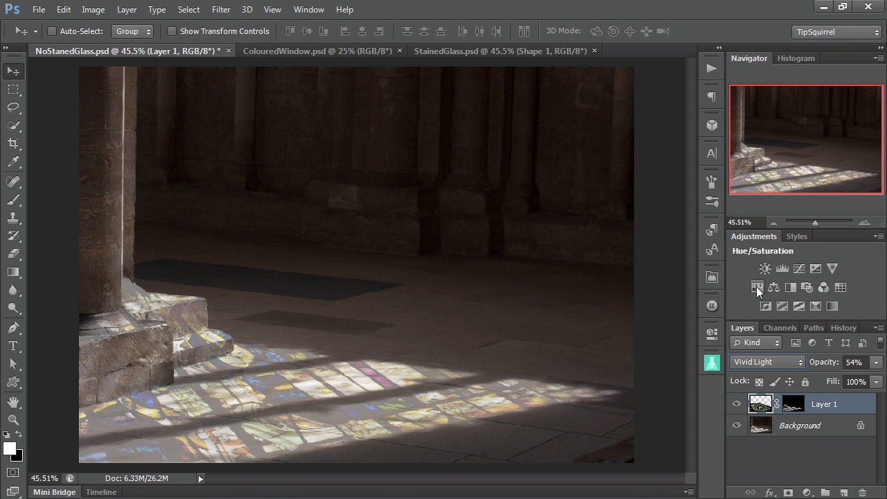
pyautogui.moveTo(755, 288)
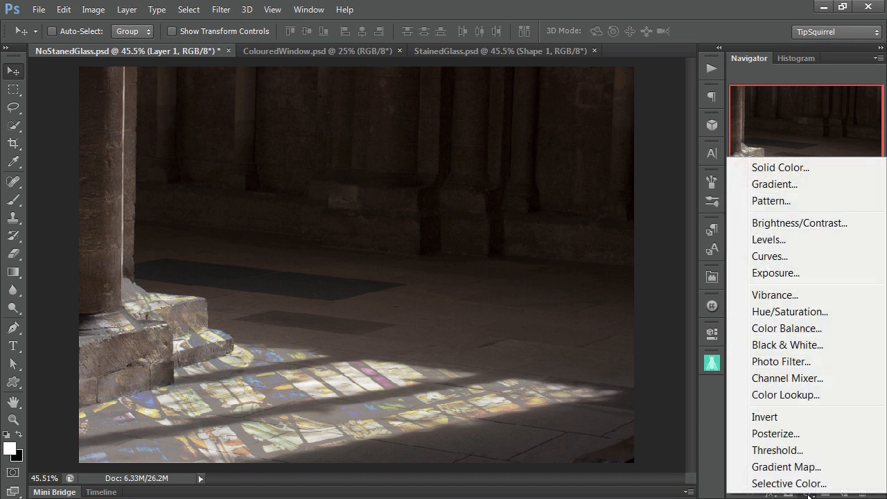
# - Add a Hue/Saturation adjustment layer and settle its Saturation at +27
pyautogui.click(789, 312)
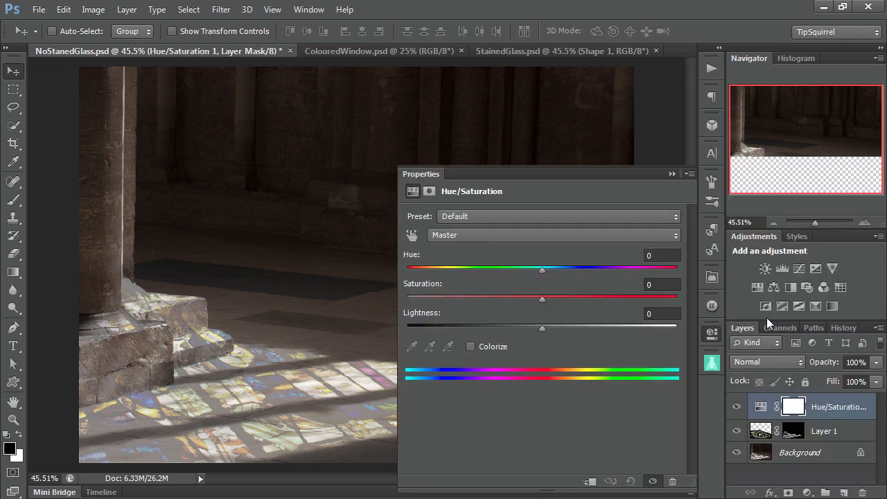
pyautogui.moveTo(542, 299); pyautogui.dragTo(551, 298)
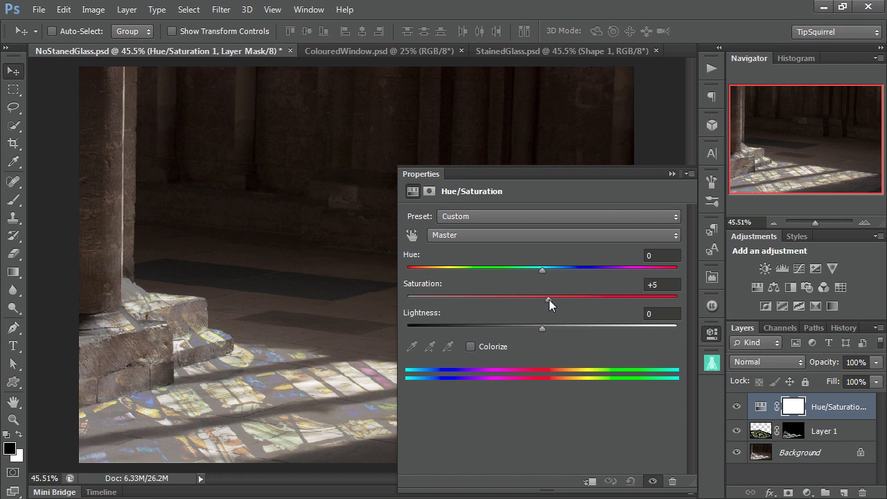
pyautogui.moveTo(543, 296); pyautogui.dragTo(576, 297)
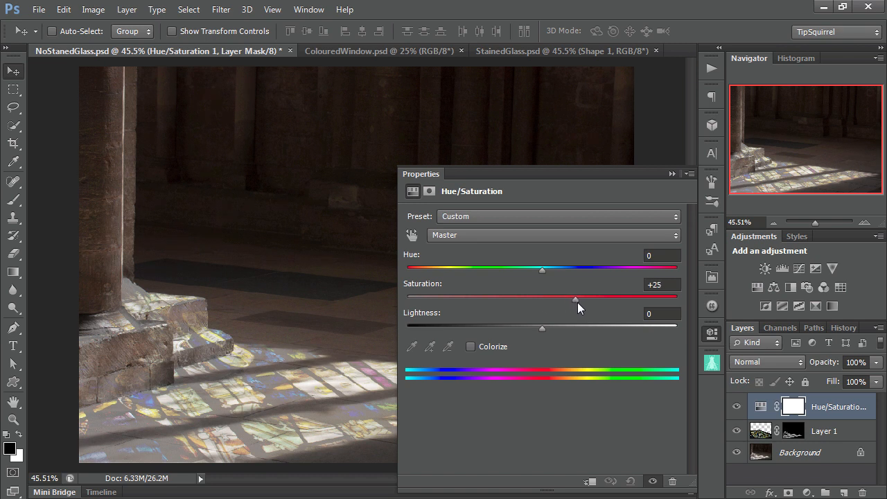
pyautogui.moveTo(577, 296); pyautogui.dragTo(570, 297)
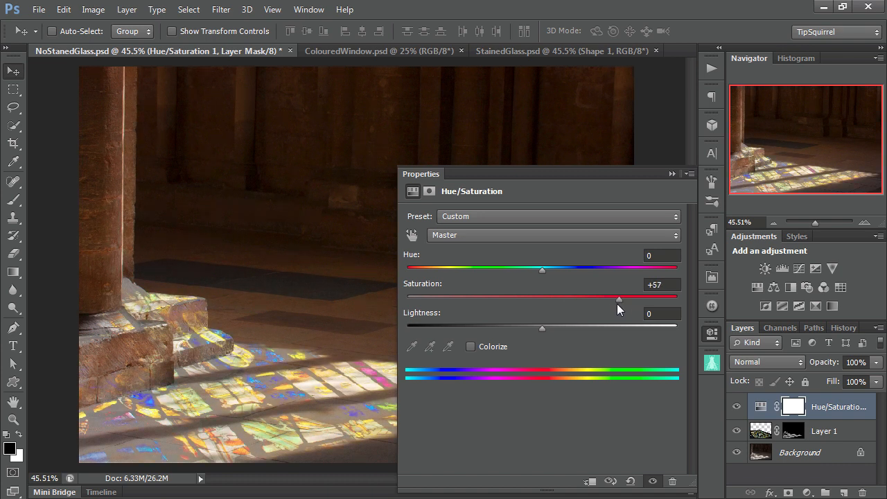
pyautogui.moveTo(619, 298); pyautogui.dragTo(593, 298)
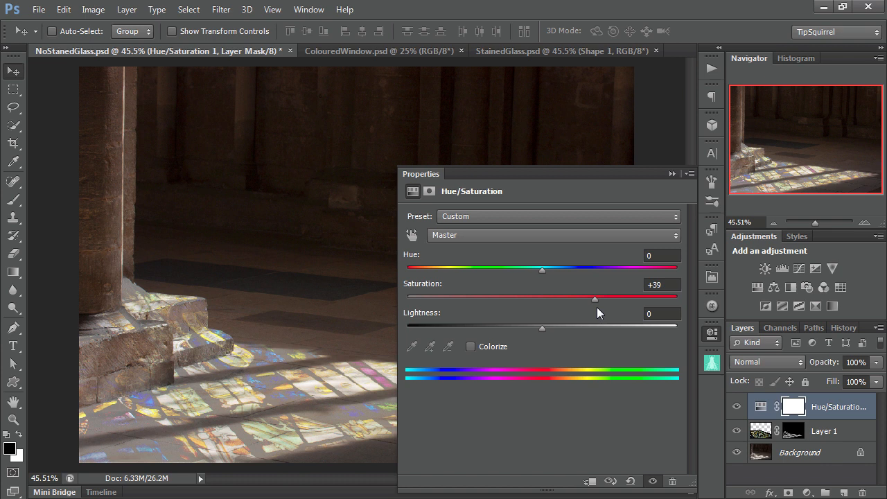
pyautogui.moveTo(594, 299); pyautogui.dragTo(462, 298)
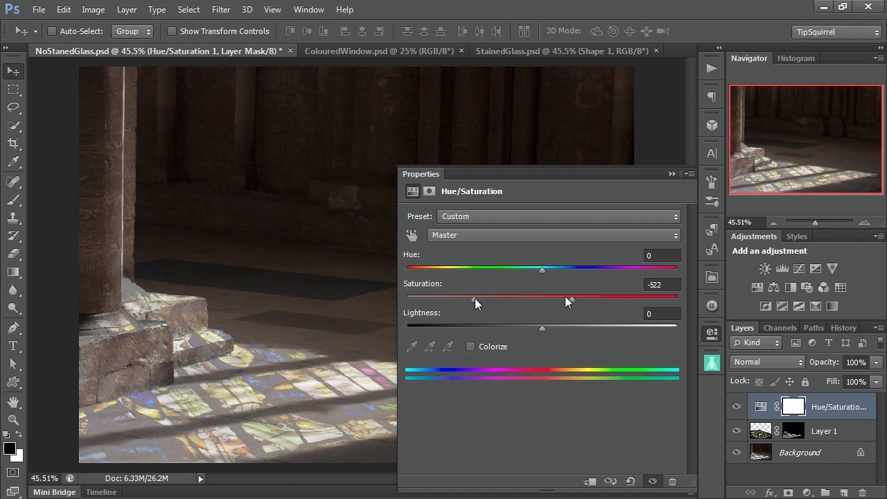
pyautogui.moveTo(568, 296); pyautogui.dragTo(475, 297)
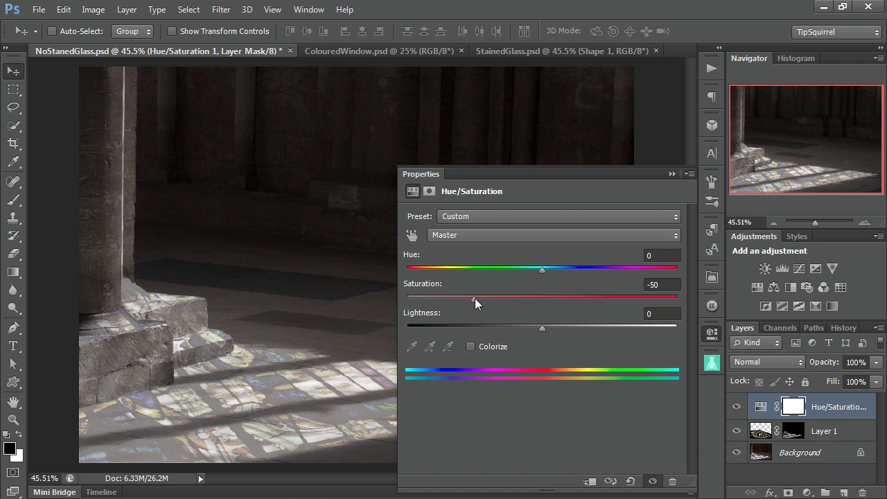
pyautogui.moveTo(475, 298); pyautogui.dragTo(578, 298)
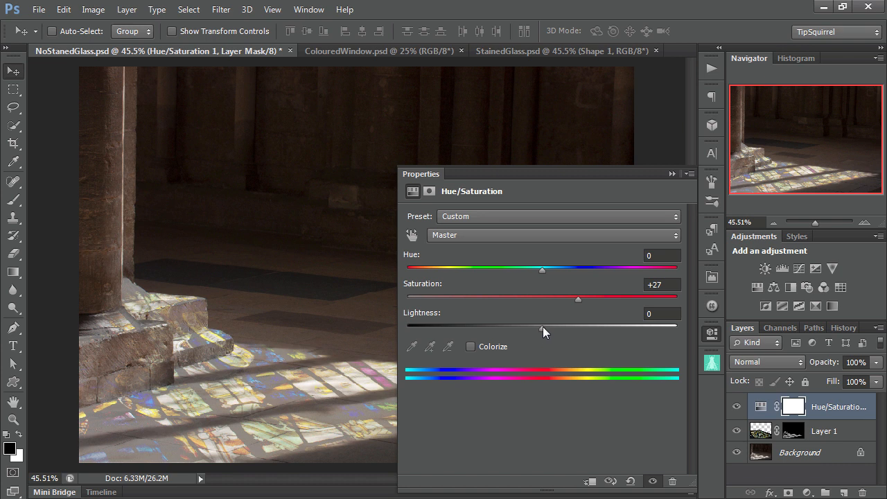
# - Set the adjustment's Lightness to +7
pyautogui.moveTo(542, 327); pyautogui.dragTo(547, 327)
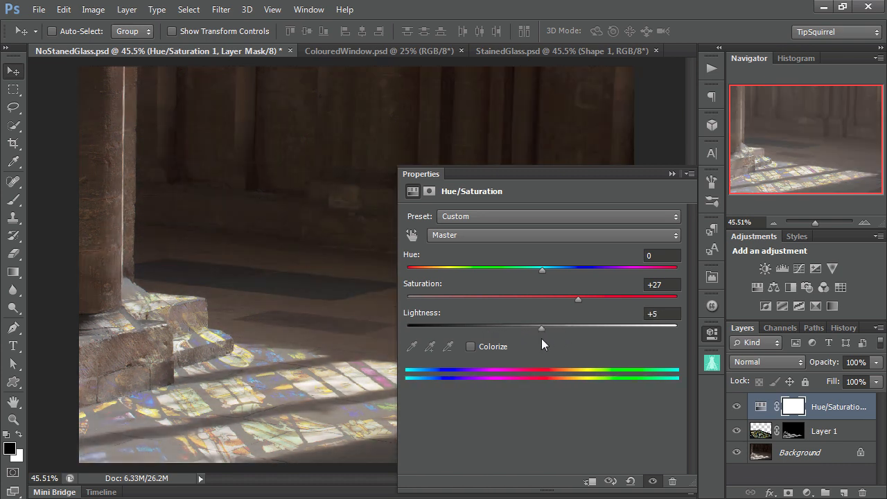
pyautogui.moveTo(541, 327); pyautogui.dragTo(562, 327)
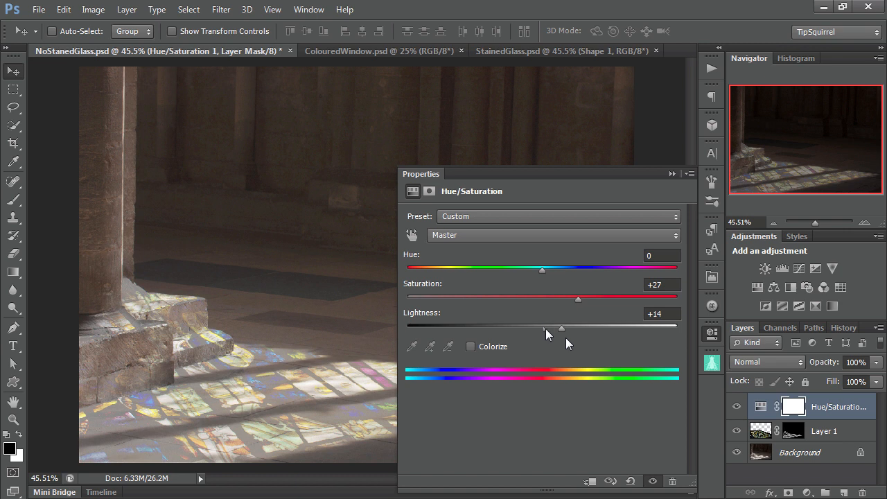
pyautogui.moveTo(562, 327); pyautogui.dragTo(526, 327)
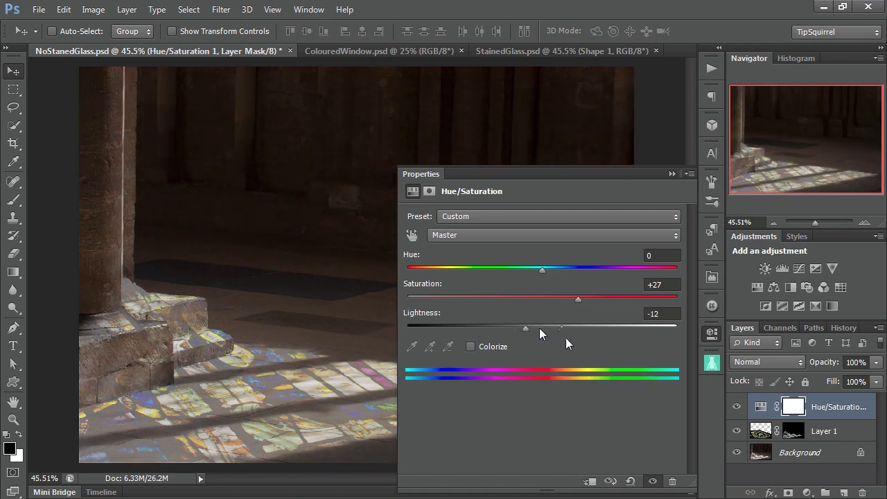
pyautogui.moveTo(525, 327); pyautogui.dragTo(552, 327)
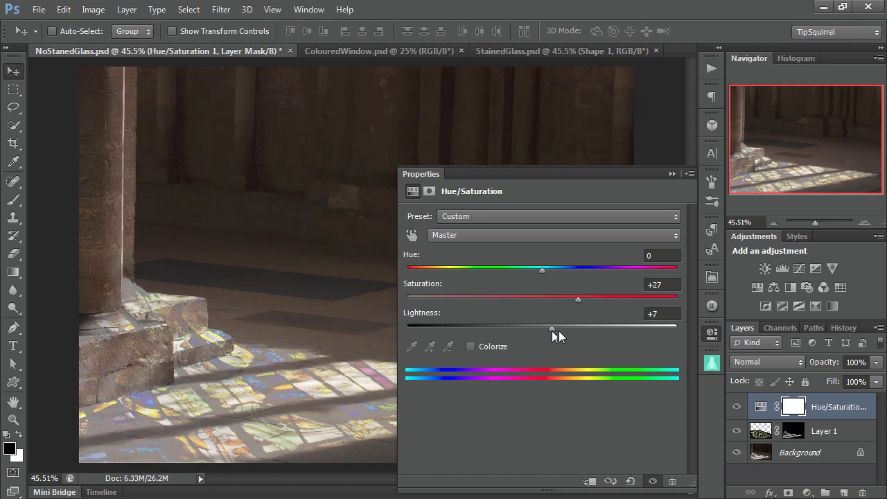
pyautogui.moveTo(553, 333)
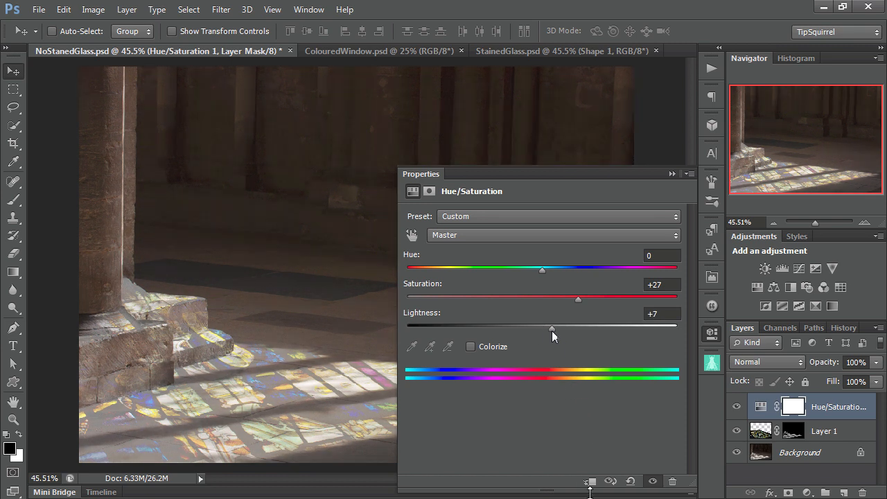
# - Clip the Hue/Saturation adjustment to Layer 1 and settle its Lightness back at 0
pyautogui.moveTo(553, 327); pyautogui.dragTo(543, 327)
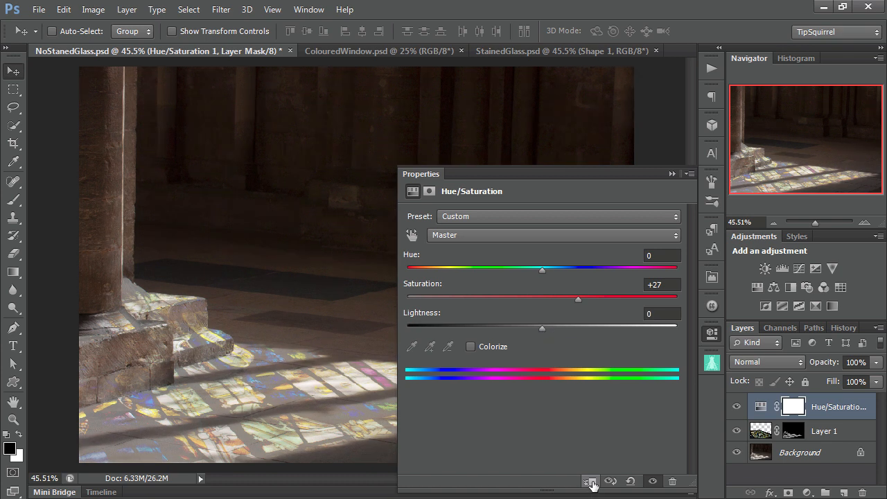
pyautogui.click(591, 479)
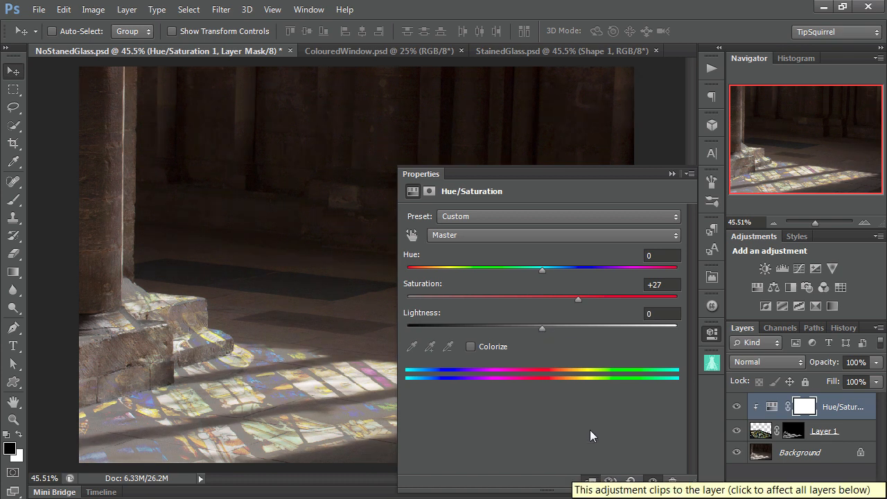
pyautogui.moveTo(542, 327); pyautogui.dragTo(527, 327)
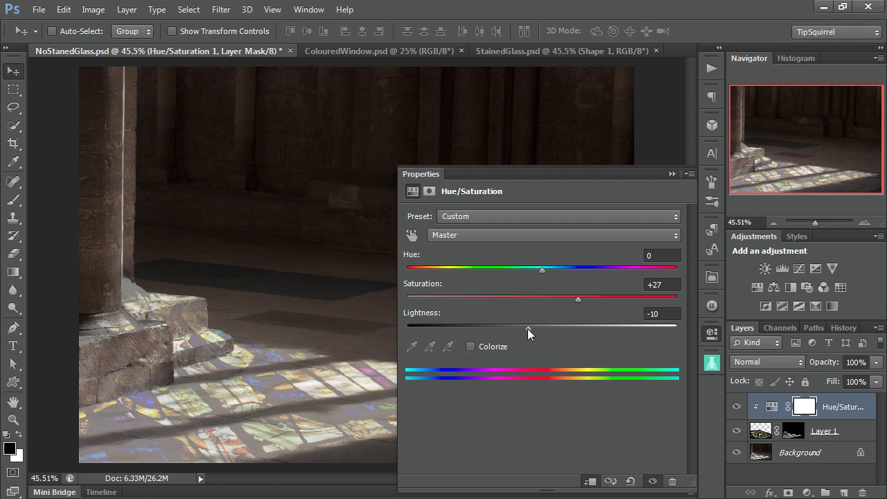
pyautogui.moveTo(528, 327); pyautogui.dragTo(510, 327)
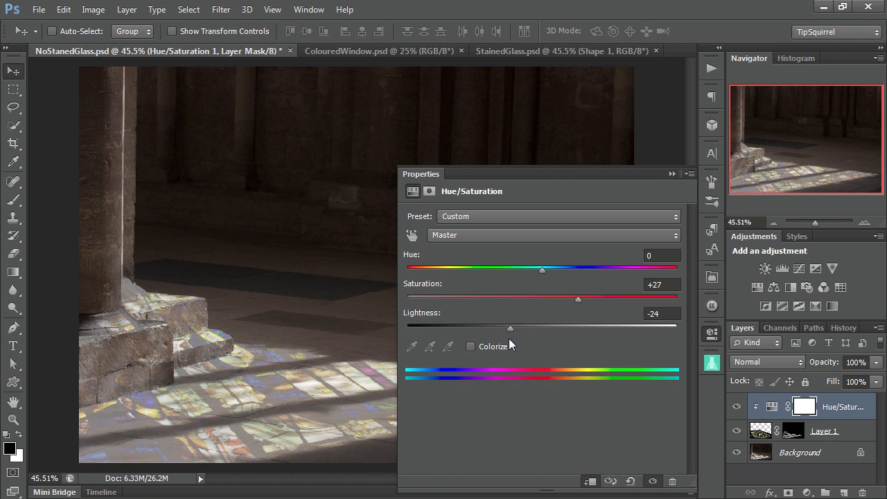
pyautogui.moveTo(510, 328); pyautogui.dragTo(515, 328)
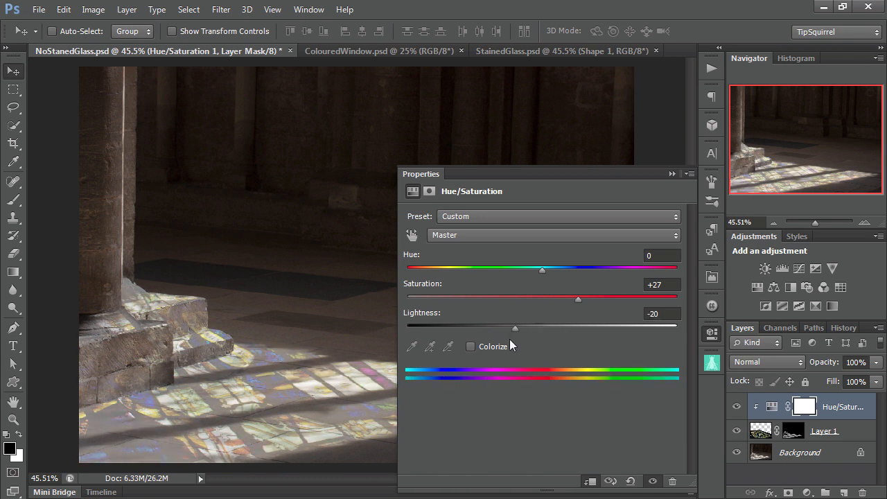
pyautogui.moveTo(515, 328); pyautogui.dragTo(547, 328)
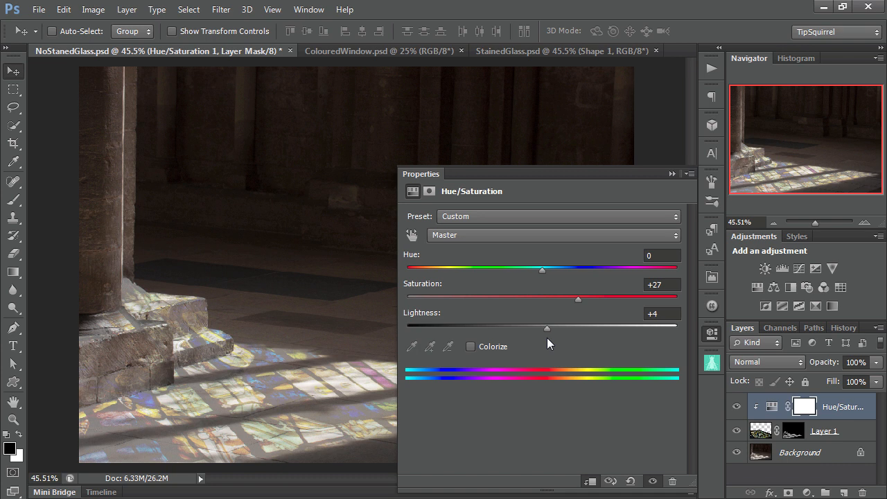
pyautogui.moveTo(547, 328); pyautogui.dragTo(543, 328)
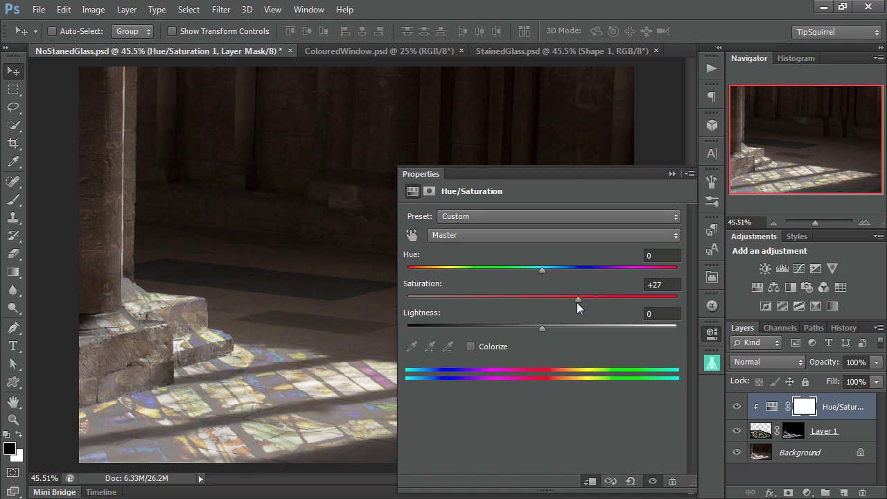
# - Set the clipped adjustment's Saturation to +41 and close its Properties panel
pyautogui.moveTo(577, 297); pyautogui.dragTo(527, 297)
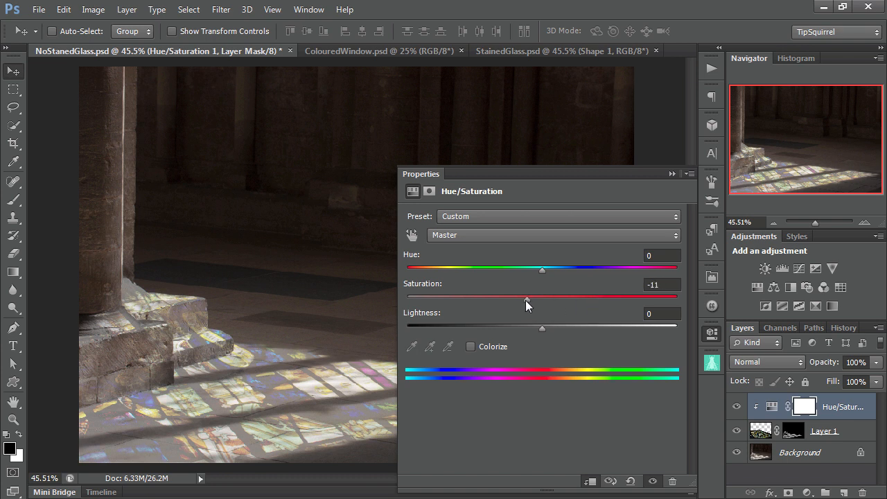
pyautogui.moveTo(542, 297); pyautogui.dragTo(621, 297)
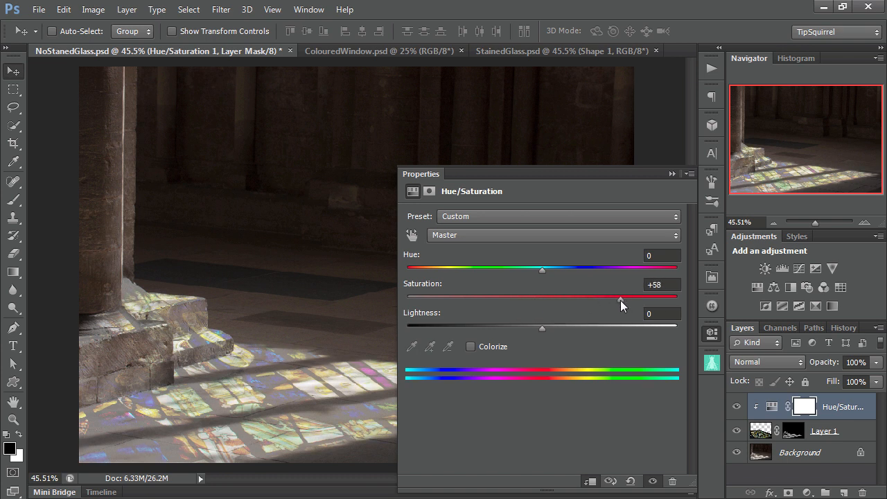
pyautogui.moveTo(620, 296); pyautogui.dragTo(595, 297)
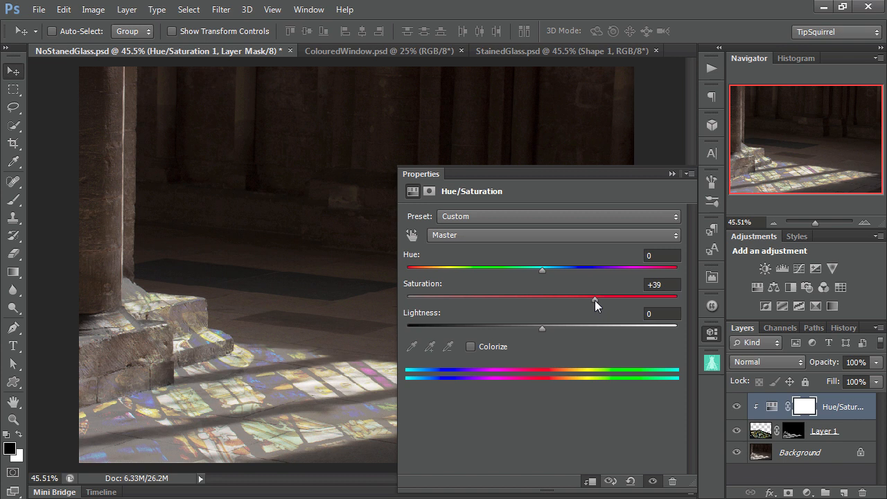
pyautogui.moveTo(595, 297); pyautogui.dragTo(600, 296)
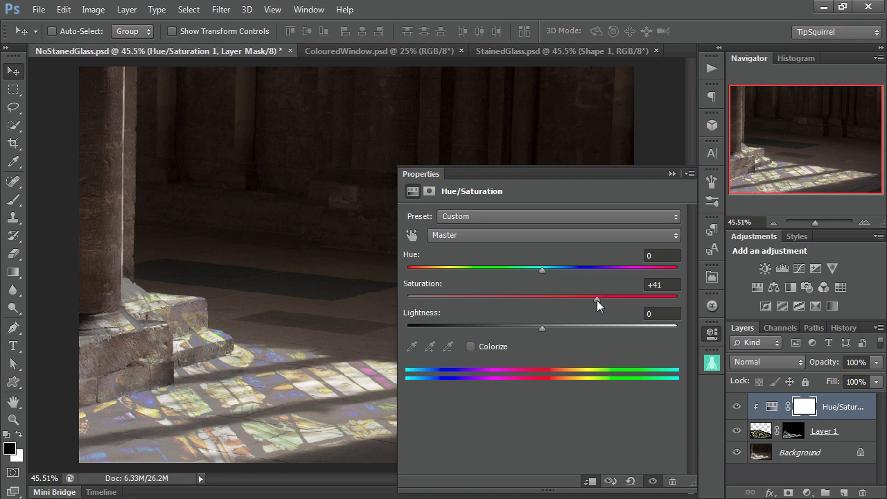
pyautogui.moveTo(661, 179)
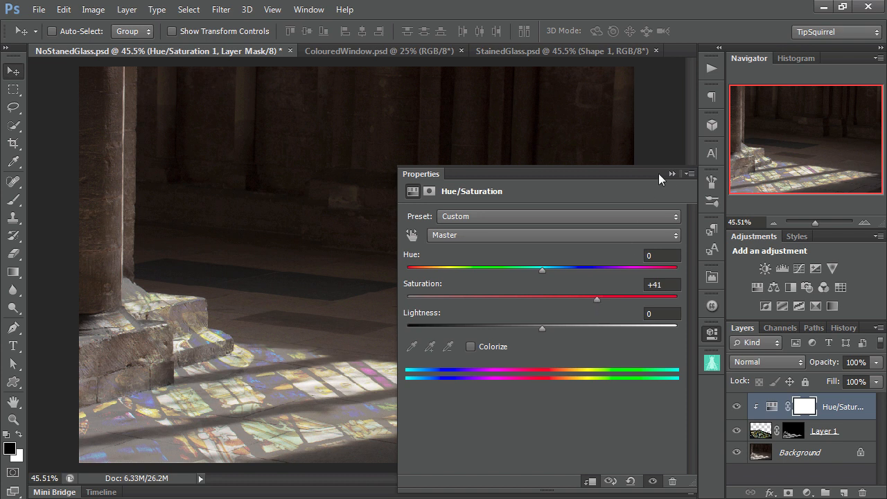
pyautogui.click(672, 174)
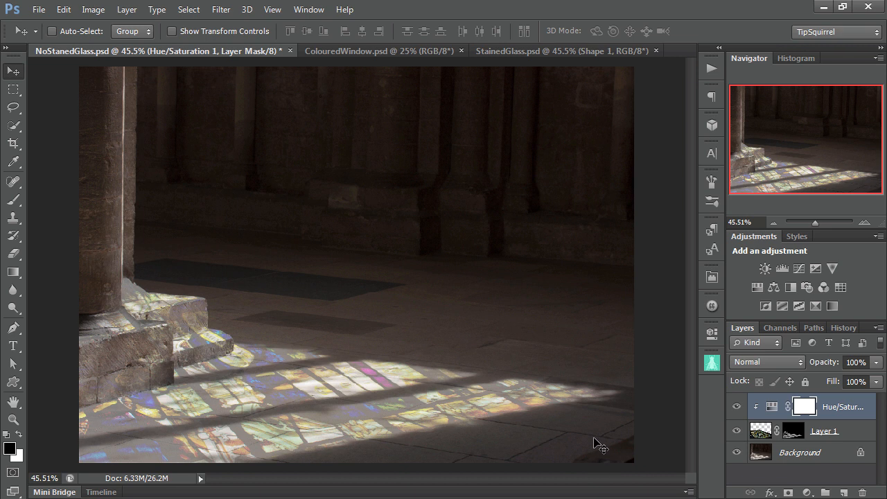
pyautogui.moveTo(637, 419)
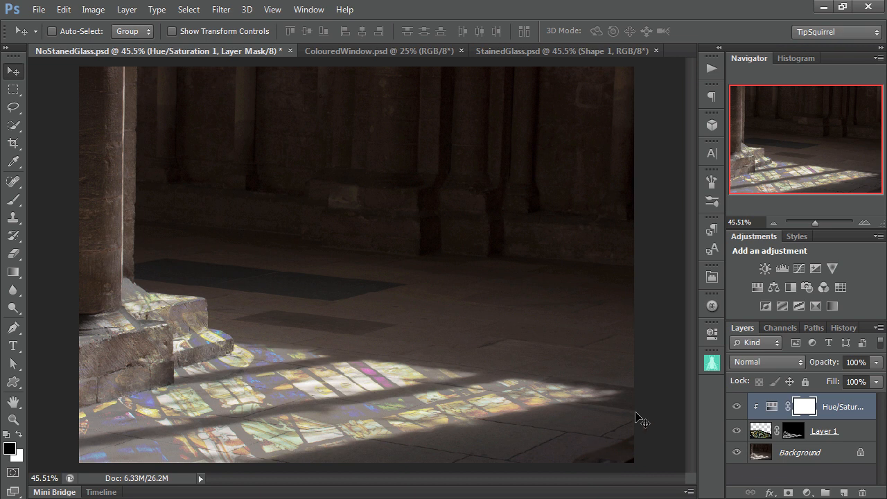
pyautogui.moveTo(845, 422)
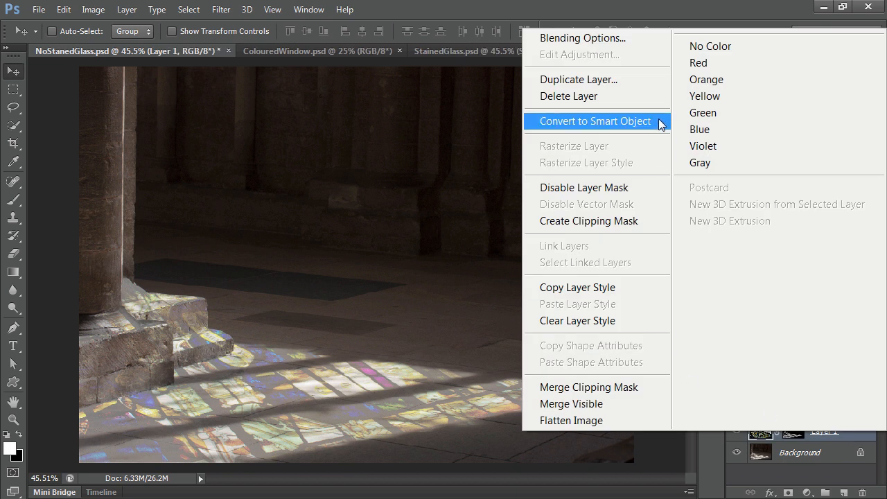
# - Convert Layer 1 into a smart object
pyautogui.click(590, 122)
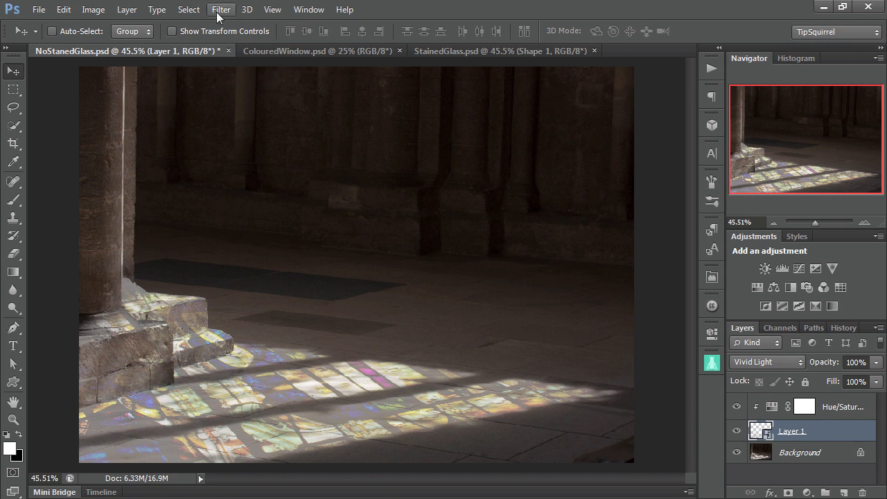
# - Apply a Gaussian Blur of about 27.8 pixels to the stained-glass light layer
pyautogui.click(221, 9)
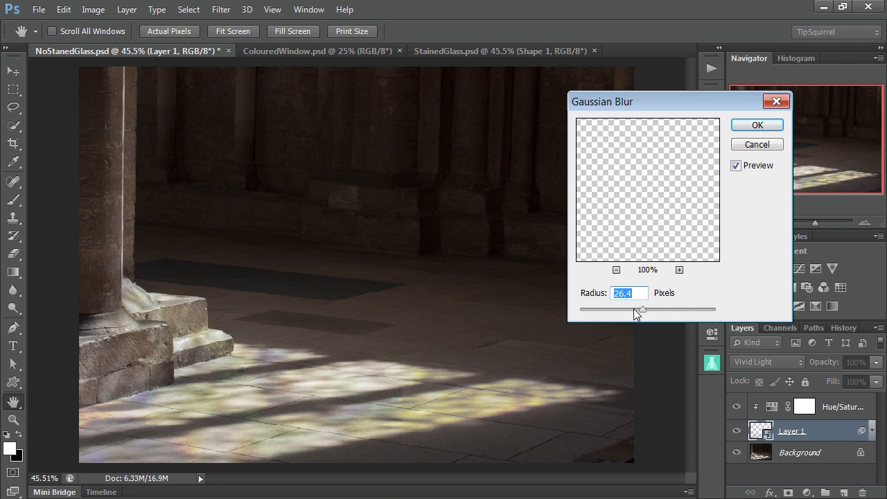
pyautogui.moveTo(634, 310); pyautogui.dragTo(643, 310)
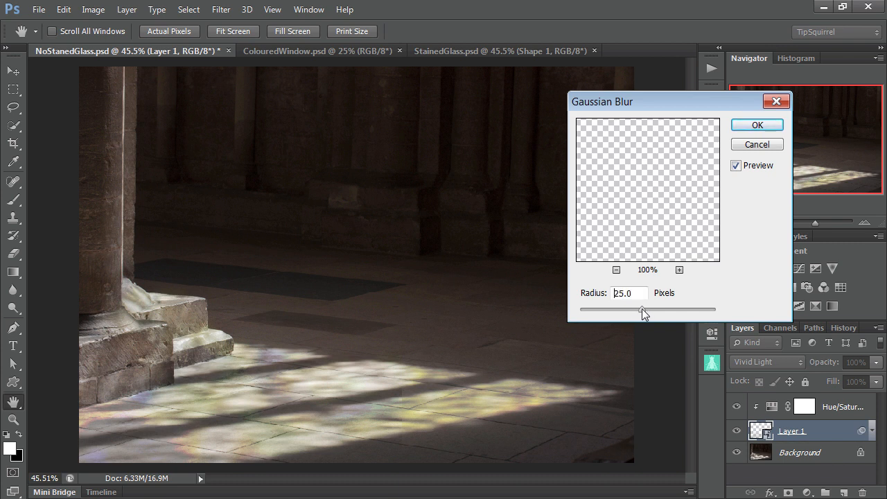
pyautogui.moveTo(644, 308); pyautogui.dragTo(617, 308)
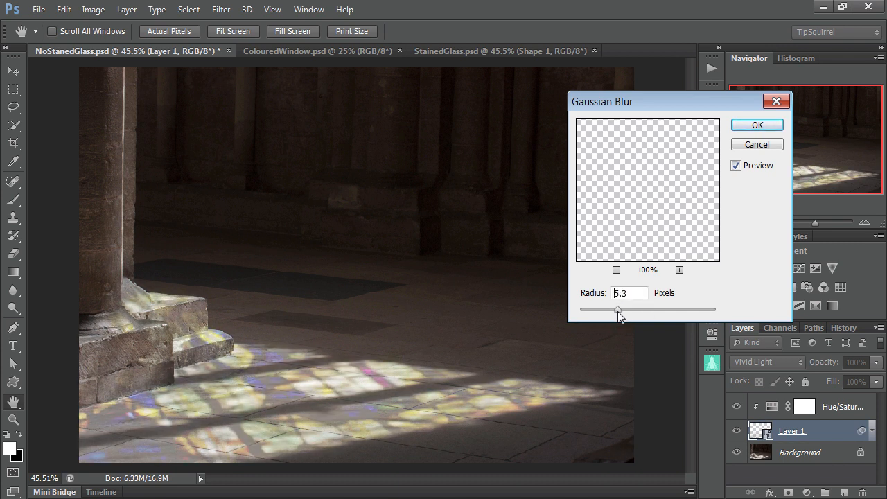
pyautogui.moveTo(617, 309); pyautogui.dragTo(634, 309)
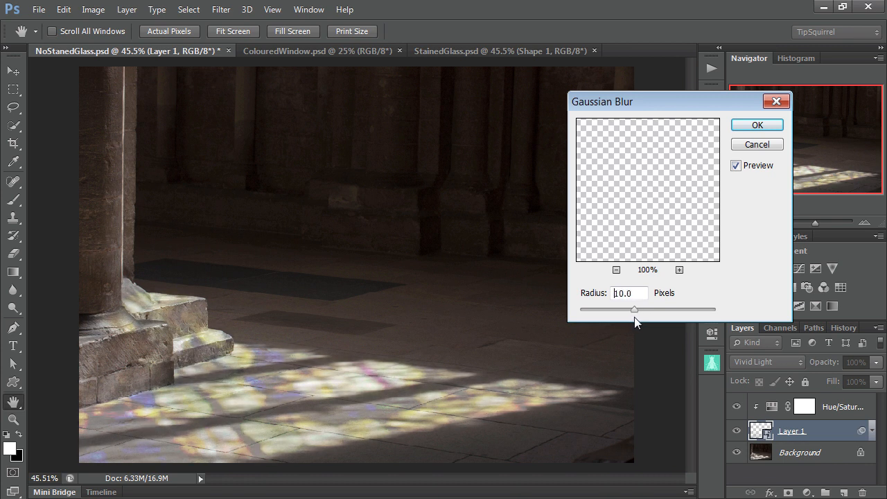
pyautogui.moveTo(619, 309); pyautogui.dragTo(644, 309)
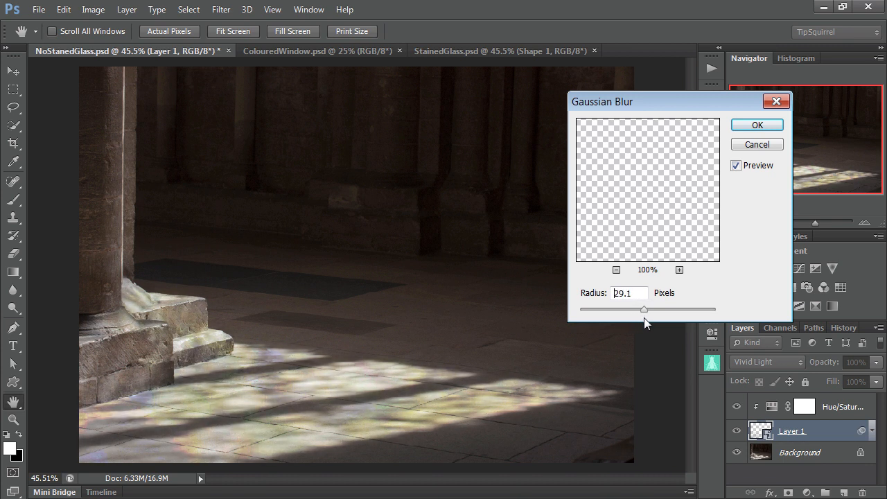
pyautogui.moveTo(644, 309); pyautogui.dragTo(637, 309)
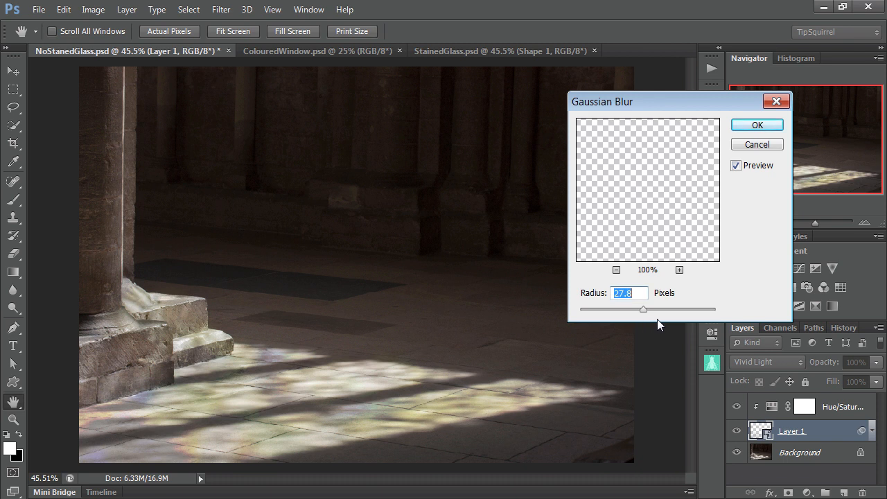
pyautogui.click(757, 124)
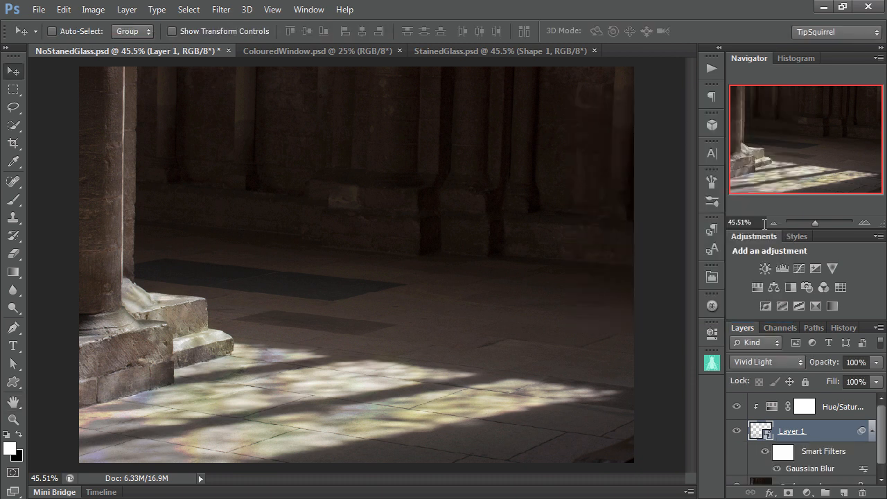
pyautogui.moveTo(768, 381)
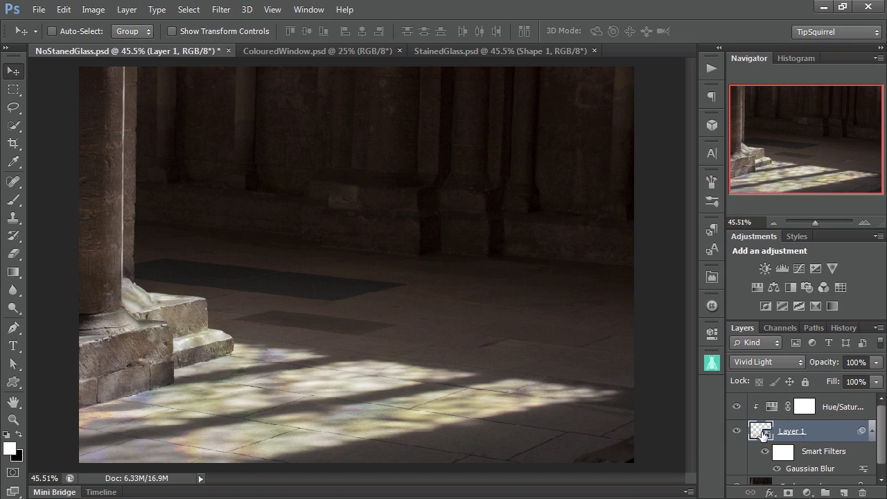
pyautogui.moveTo(761, 432)
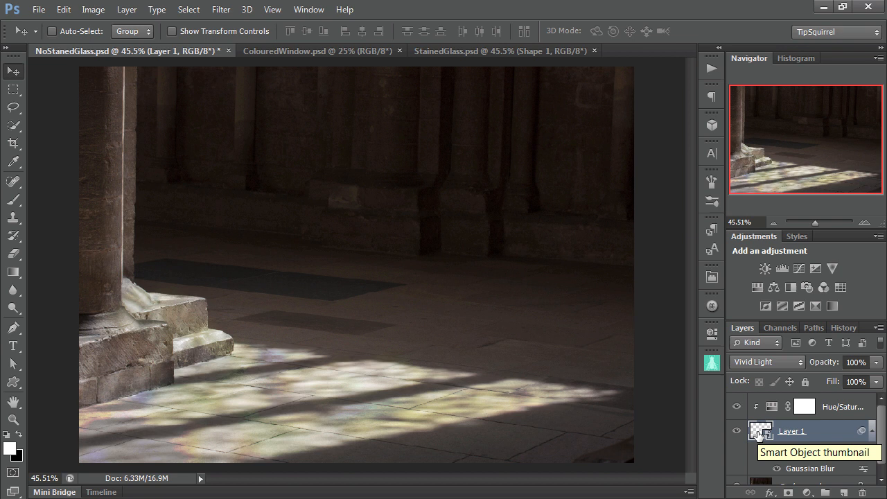
# - Set the light smart object's embedded contents to 62% opacity and close Layer 1.psb
pyautogui.doubleClick(755, 431)
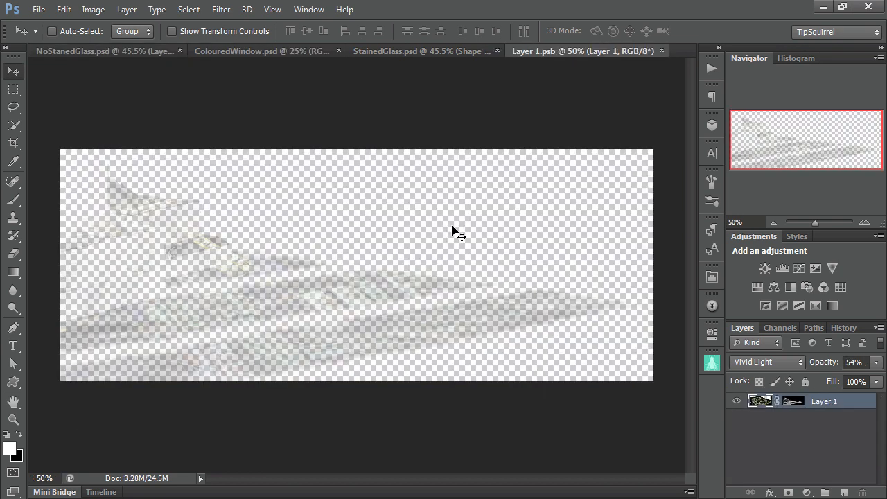
pyautogui.moveTo(777, 402)
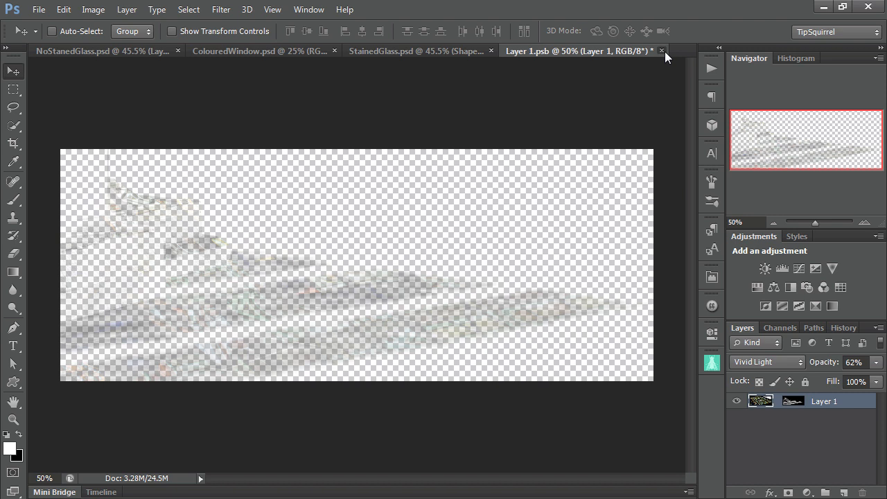
pyautogui.click(660, 50)
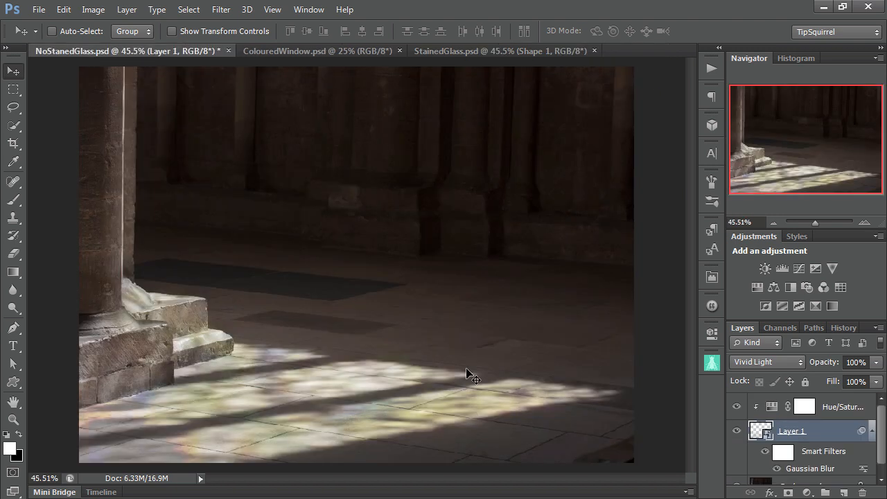
pyautogui.moveTo(821, 480)
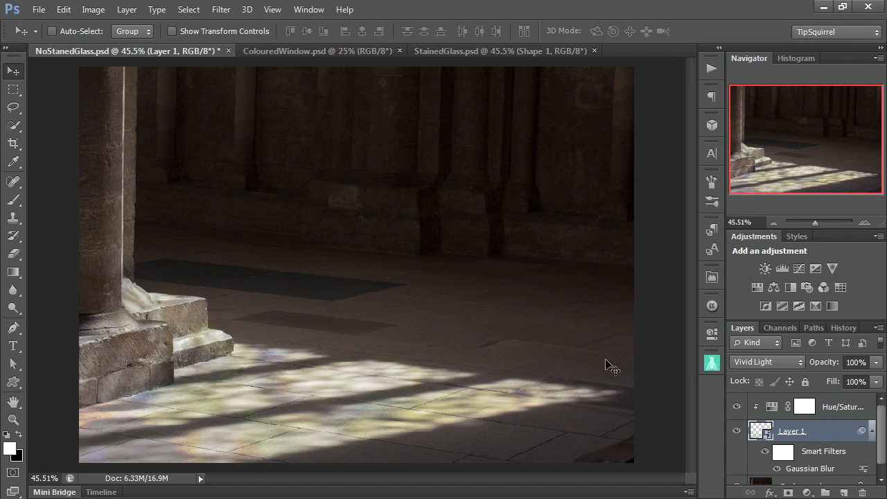
pyautogui.moveTo(838, 416)
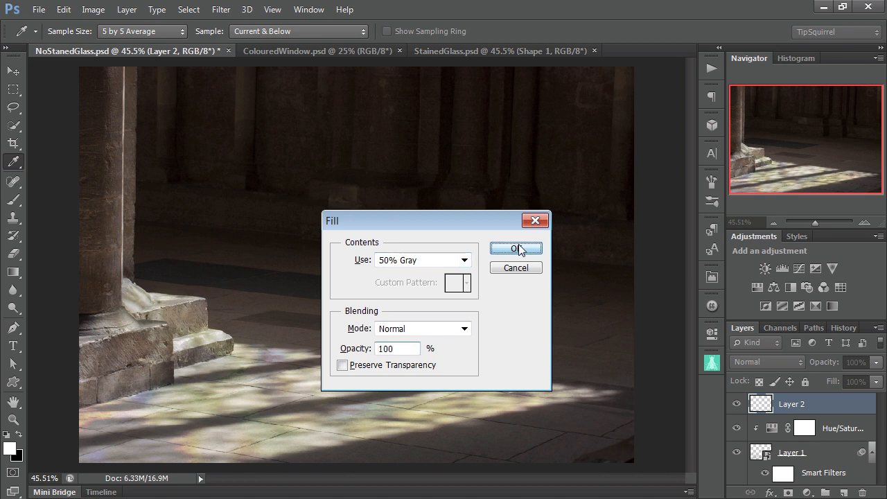
# - Fill new Layer 2 with 50% gray and blend it as Soft Light
pyautogui.click(516, 249)
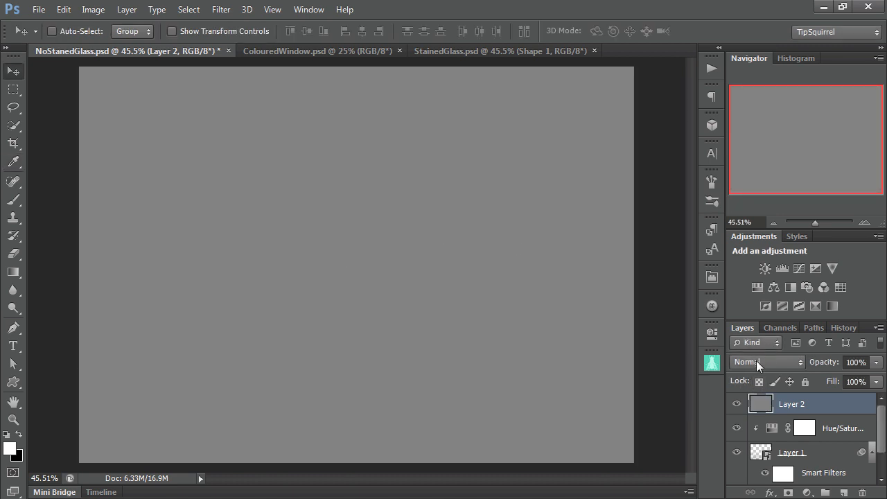
pyautogui.click(766, 362)
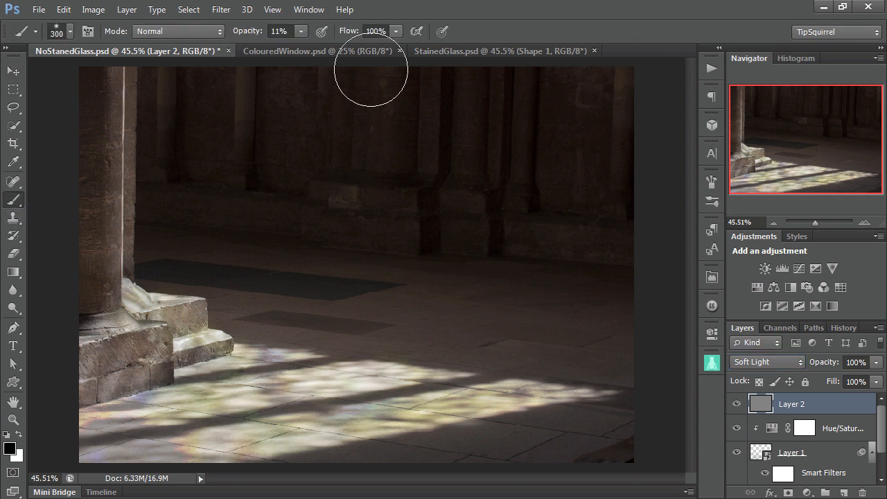
pyautogui.moveTo(206, 259)
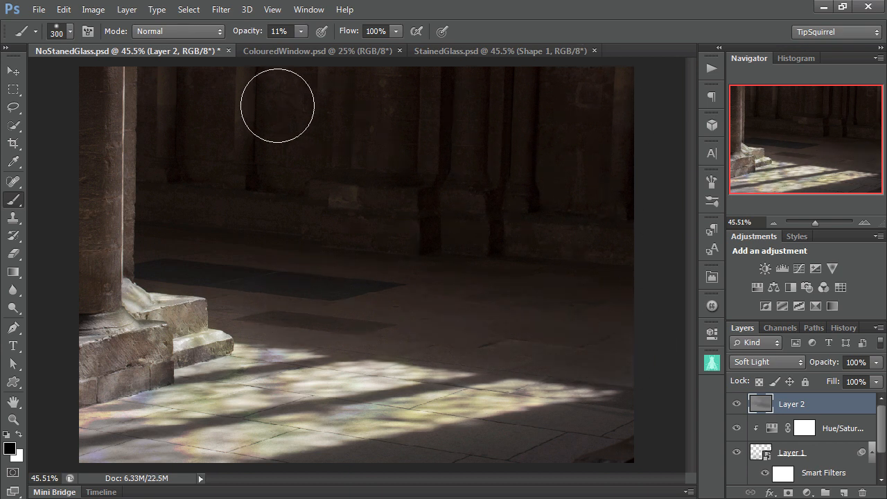
pyautogui.moveTo(472, 343)
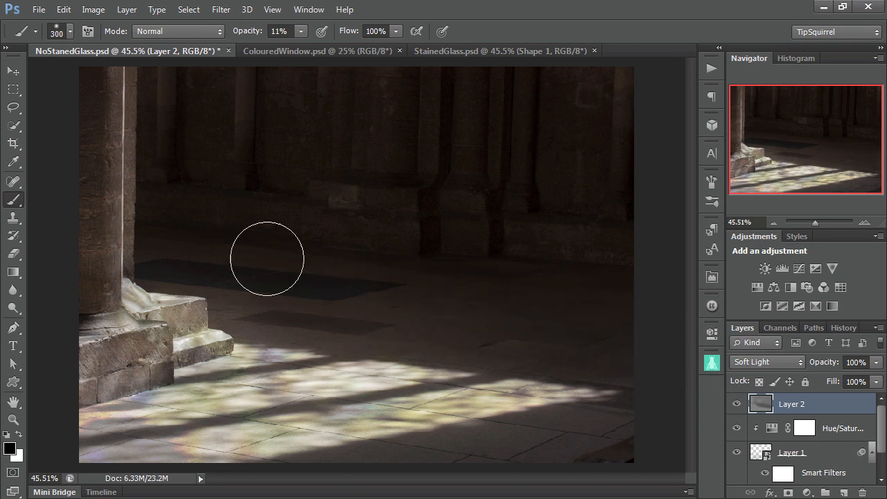
pyautogui.moveTo(624, 429)
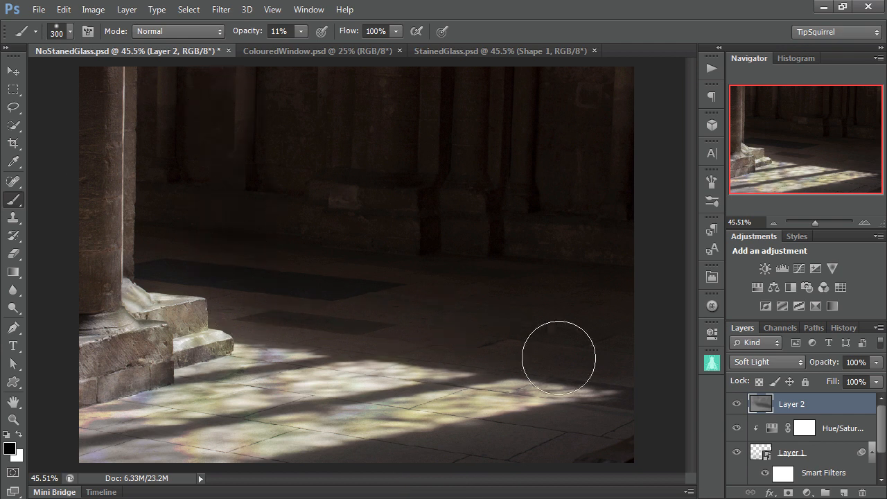
pyautogui.moveTo(512, 232)
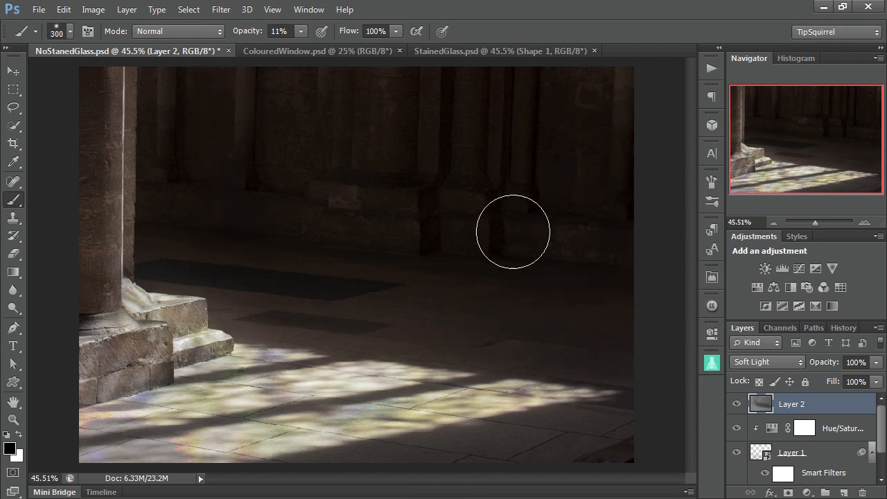
pyautogui.moveTo(319, 259)
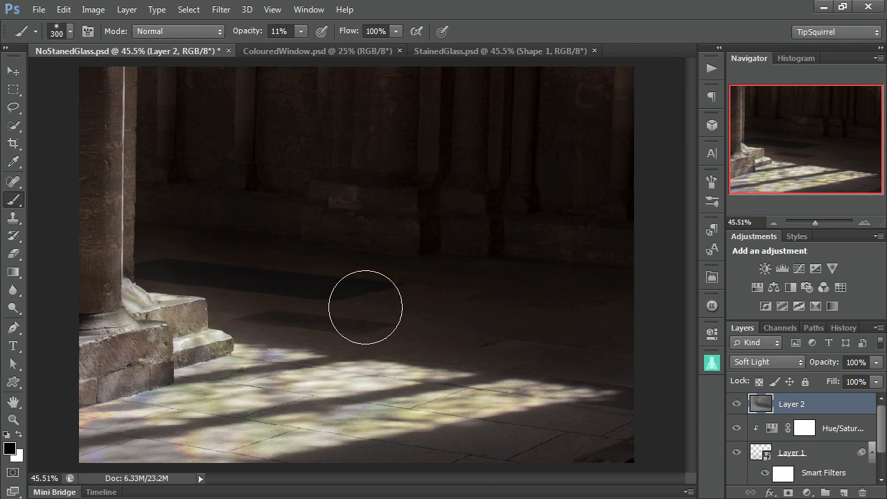
pyautogui.moveTo(546, 339)
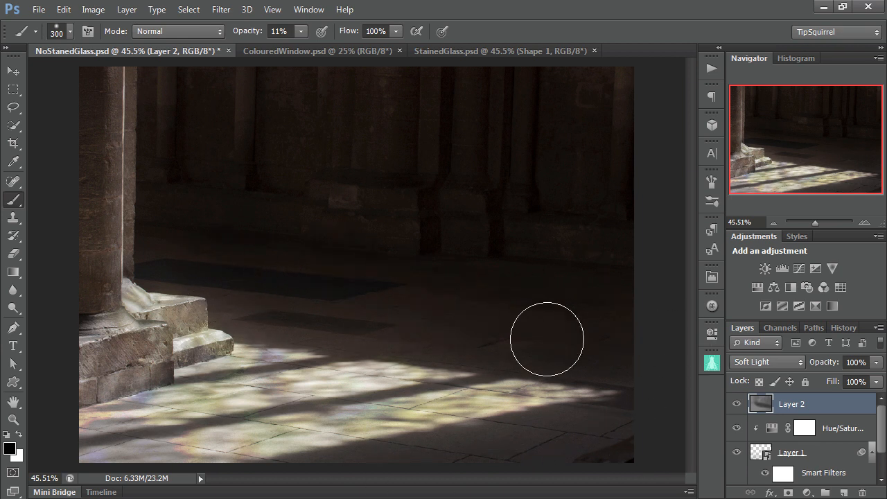
pyautogui.moveTo(321, 168)
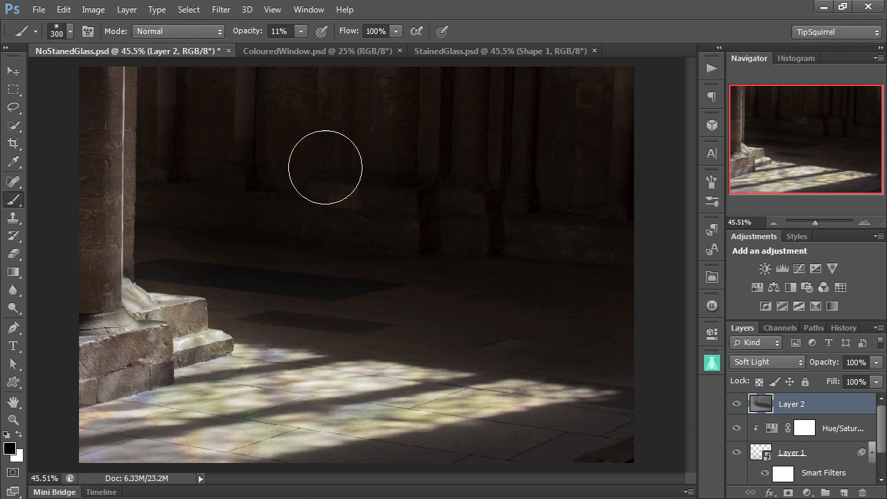
pyautogui.moveTo(386, 271)
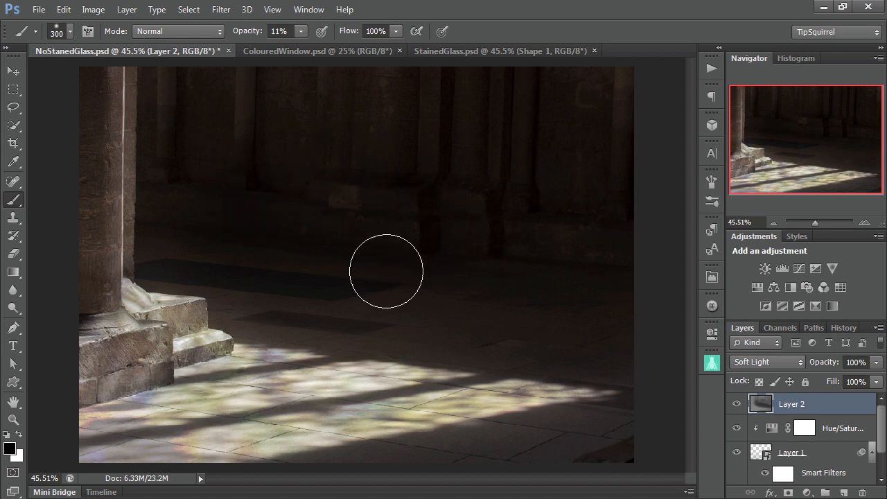
pyautogui.moveTo(78, 448)
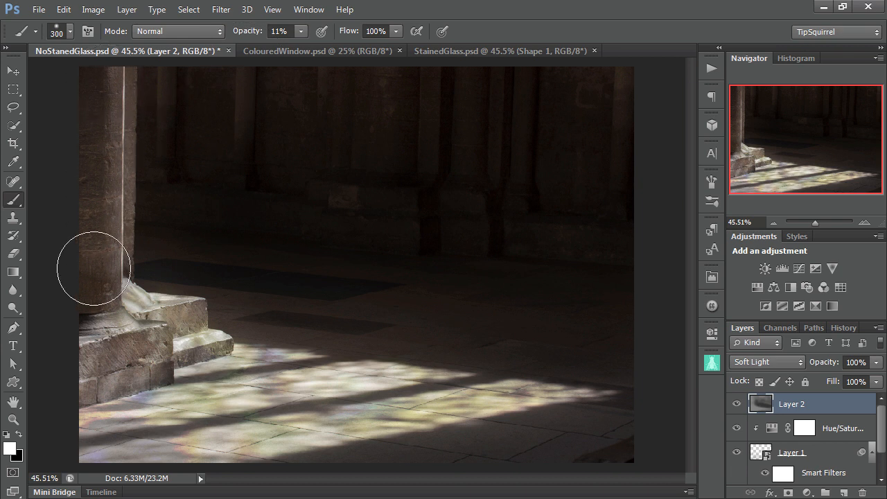
pyautogui.moveTo(80, 87)
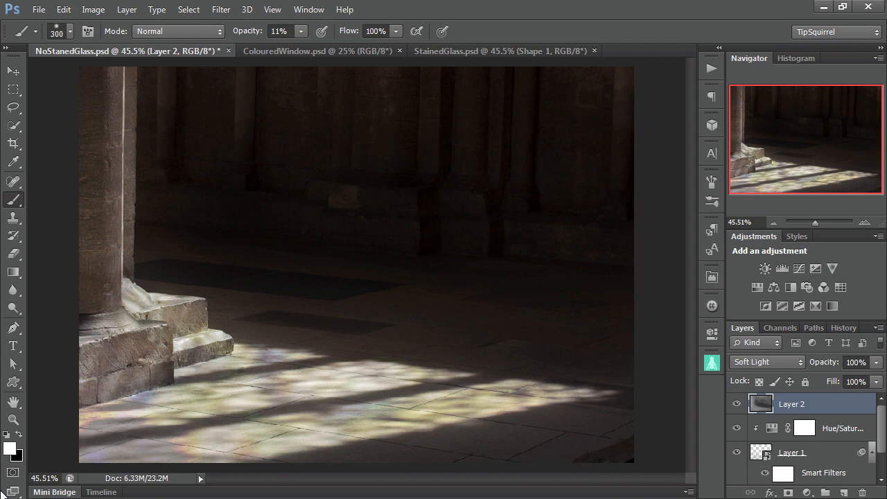
pyautogui.moveTo(583, 277)
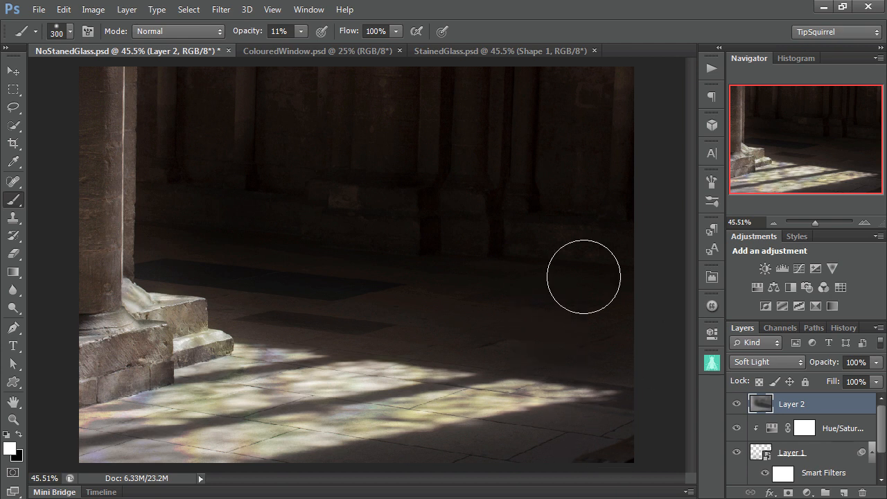
pyautogui.moveTo(50, 122)
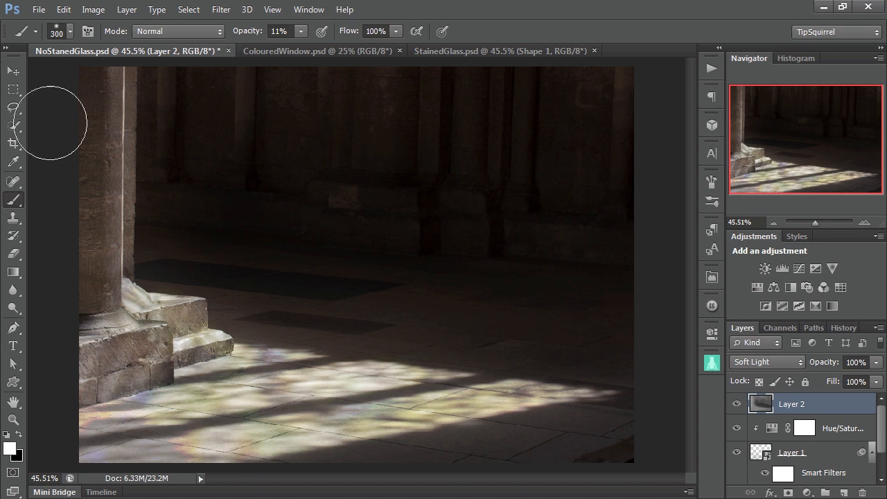